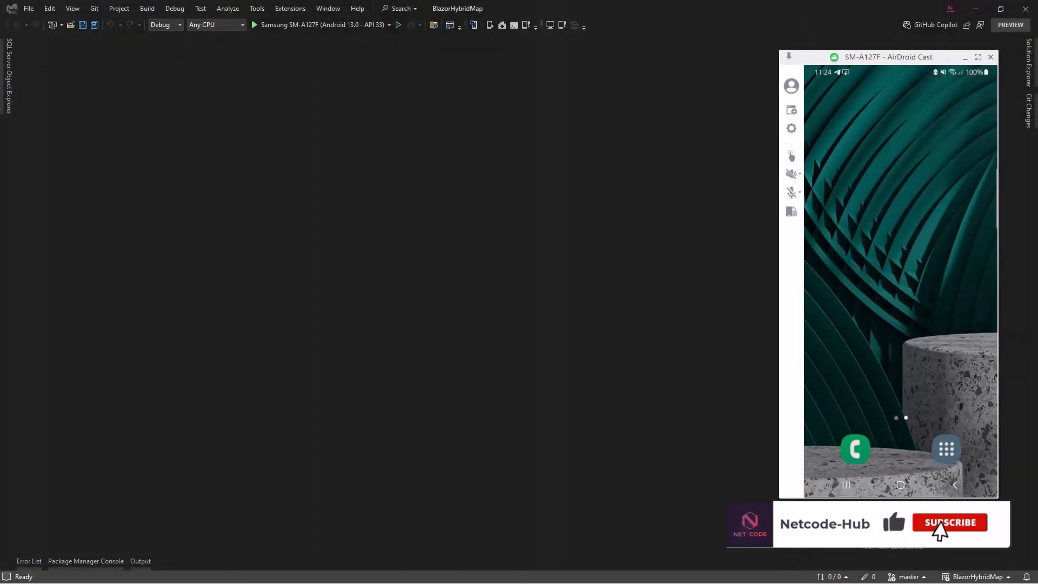
Dismiss the phone mirror and show the BlazorHybridMap project tree in Solution Explorer
{"action": "left_click", "coordinate": [949, 523]}
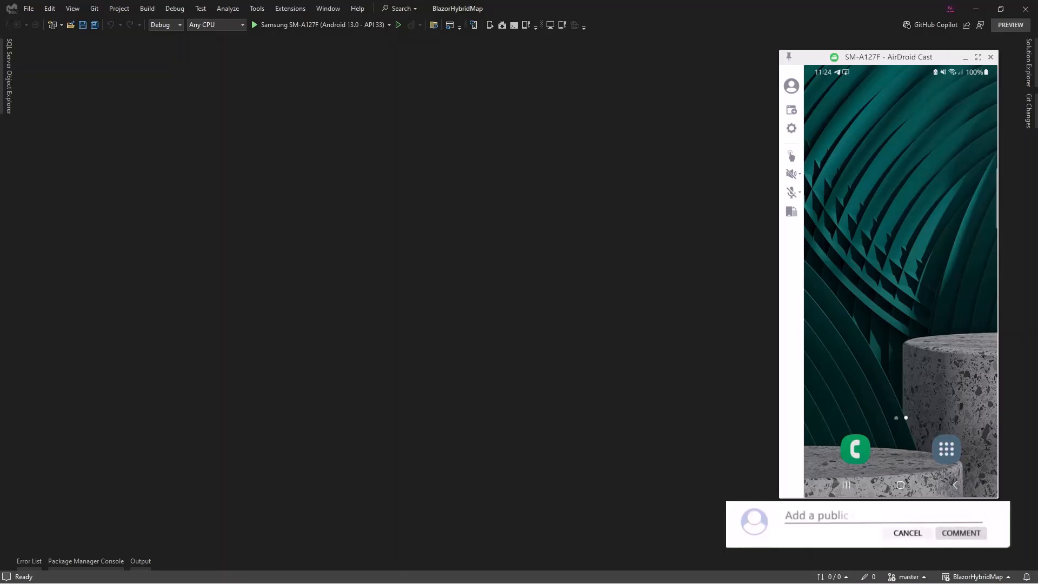
{"action": "type", "text": "I would like to hear from you"}
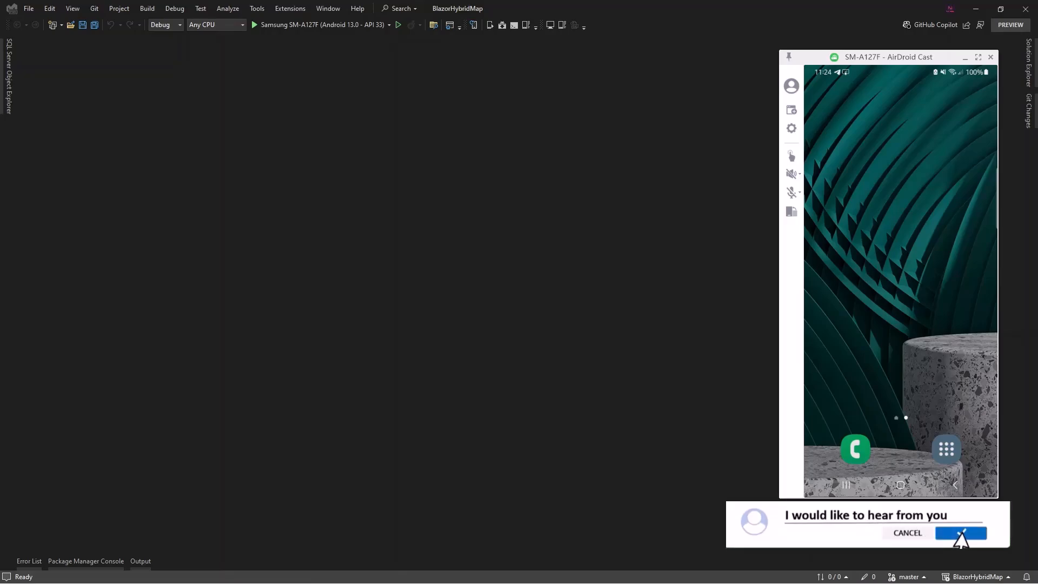
{"action": "left_click", "coordinate": [961, 533]}
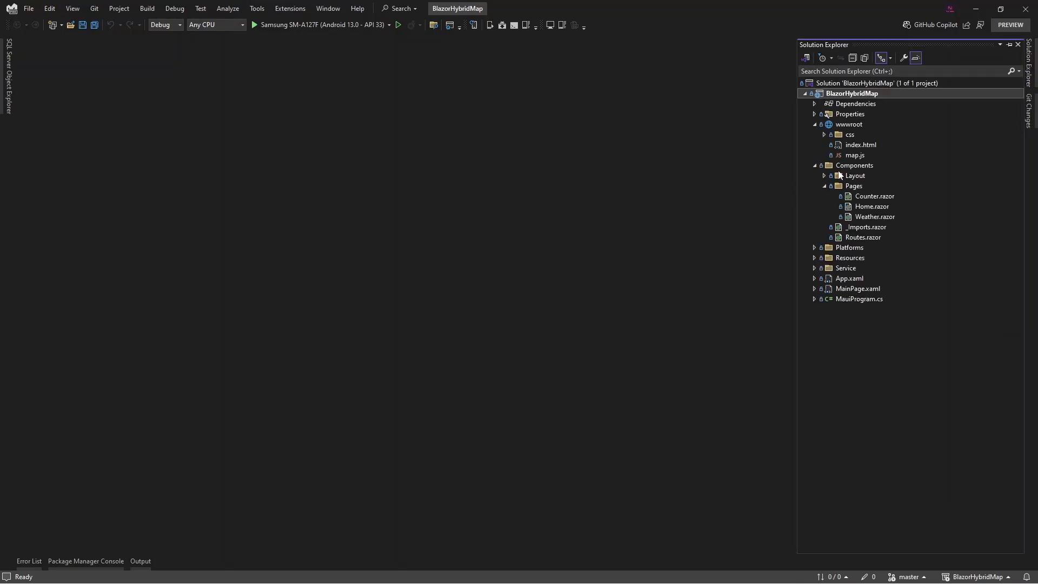
Open map.js from wwwroot and scroll through its map, marker, geocoding and info-window functions
{"action": "left_click", "coordinate": [854, 155]}
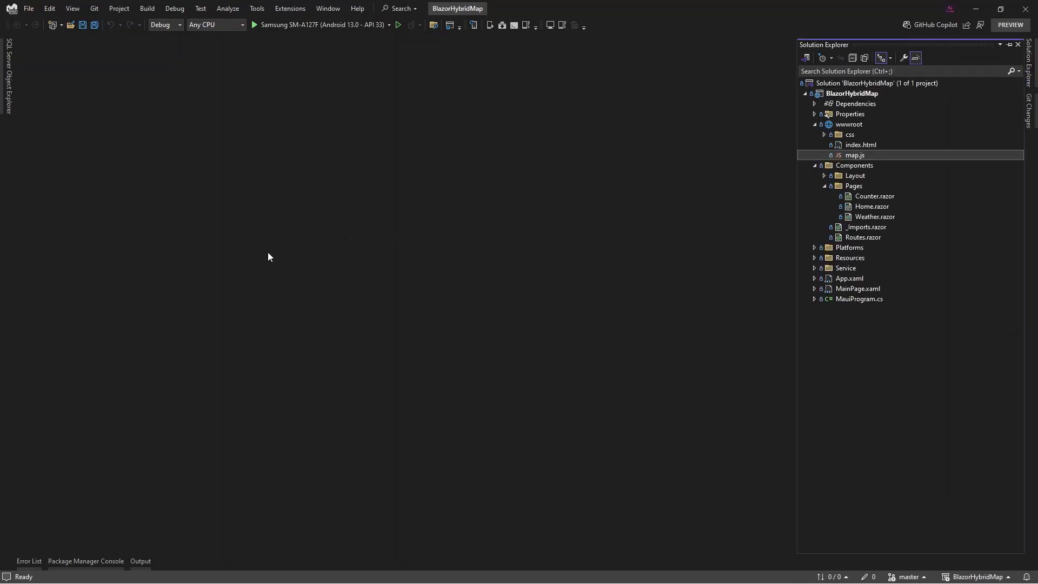
{"action": "double_click", "coordinate": [854, 155]}
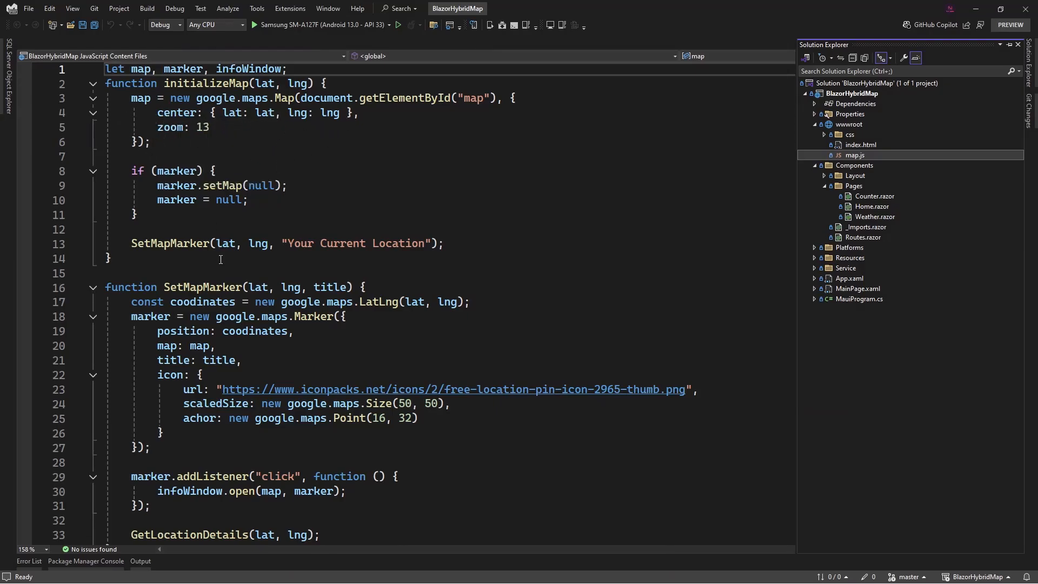
{"action": "scroll", "scroll_direction": "down", "scroll_amount": 3}
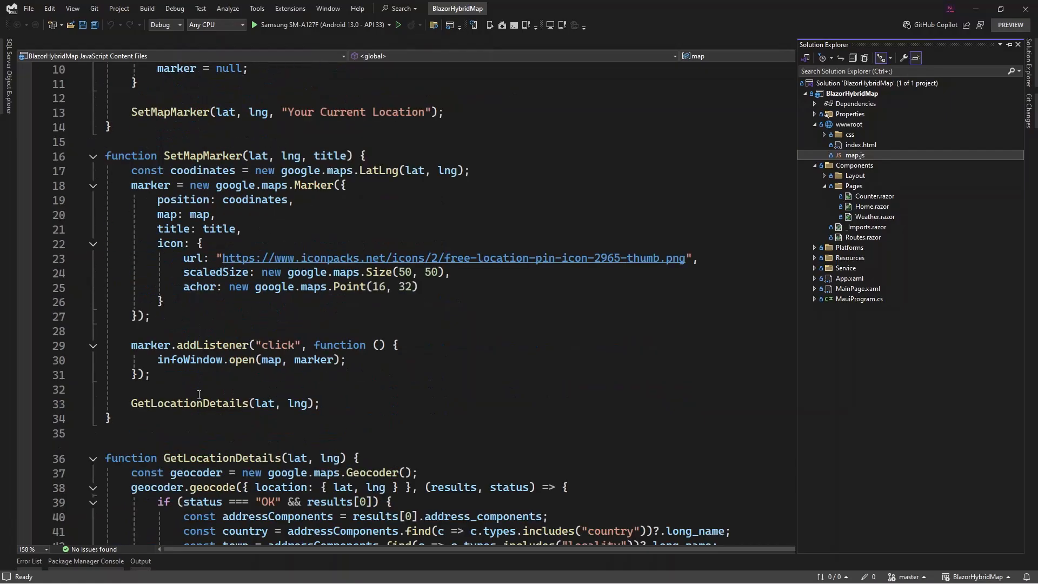
{"action": "scroll", "scroll_direction": "down", "scroll_amount": 3}
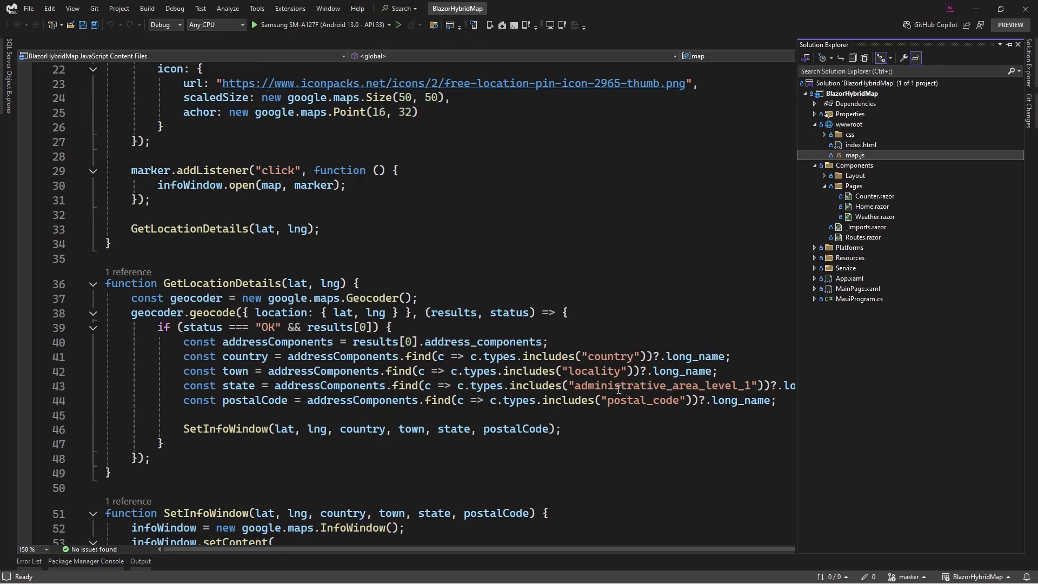
{"action": "mouse_move", "coordinate": [151, 489]}
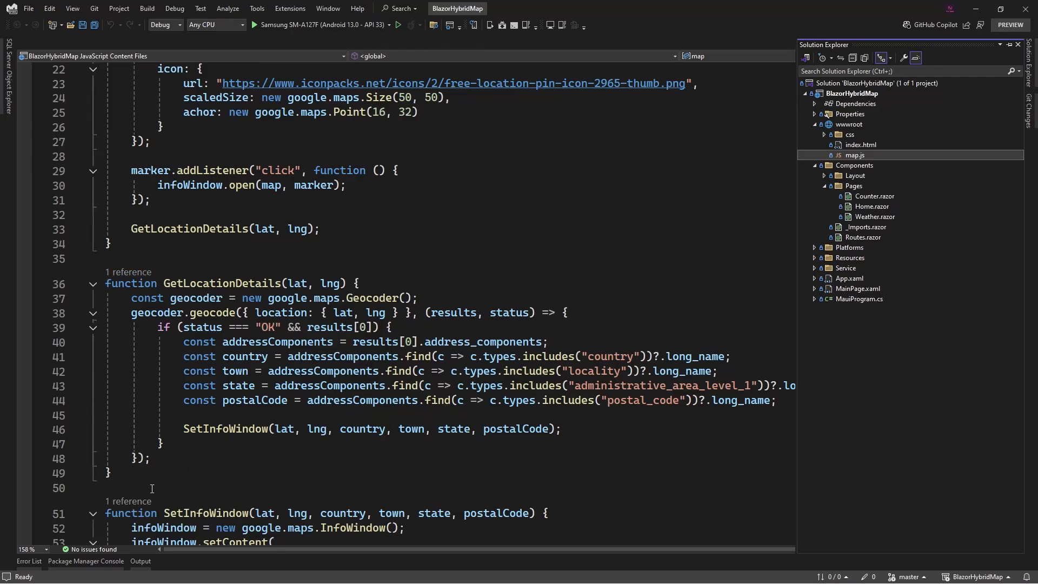
{"action": "scroll", "scroll_direction": "down", "scroll_amount": 3}
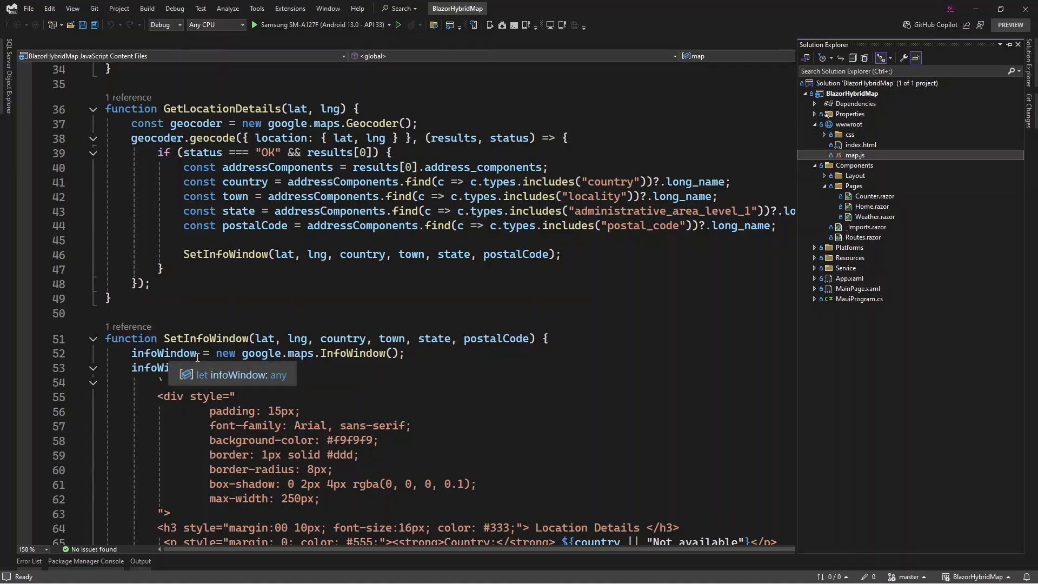
{"action": "scroll", "scroll_direction": "down", "scroll_amount": 3}
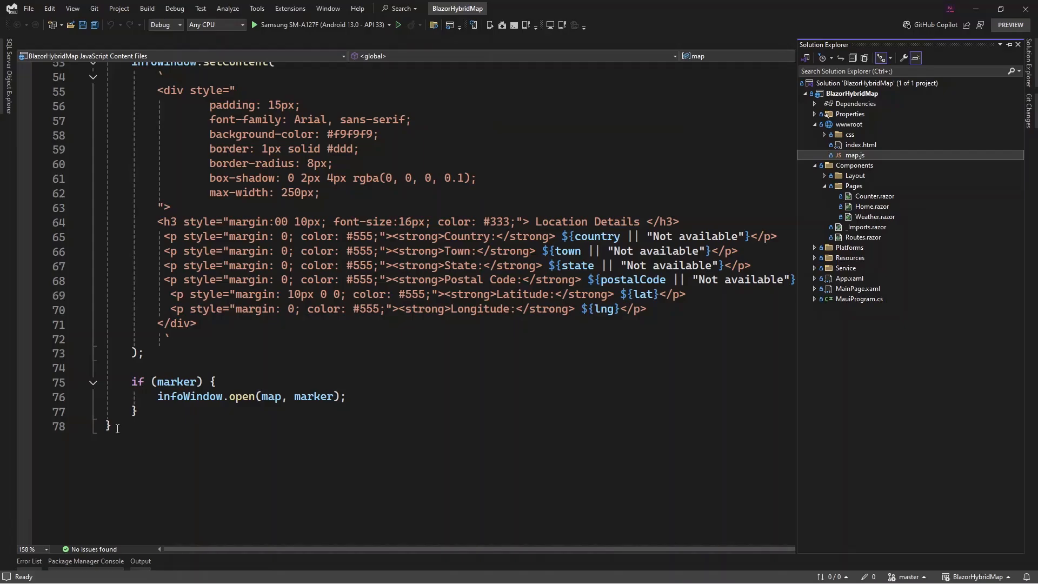
Write Search(dotnetReference) creating a google.maps Autocomplete on "serch-box" bound to the map with a place_changed listener
{"action": "type", "text": "function Sear"}
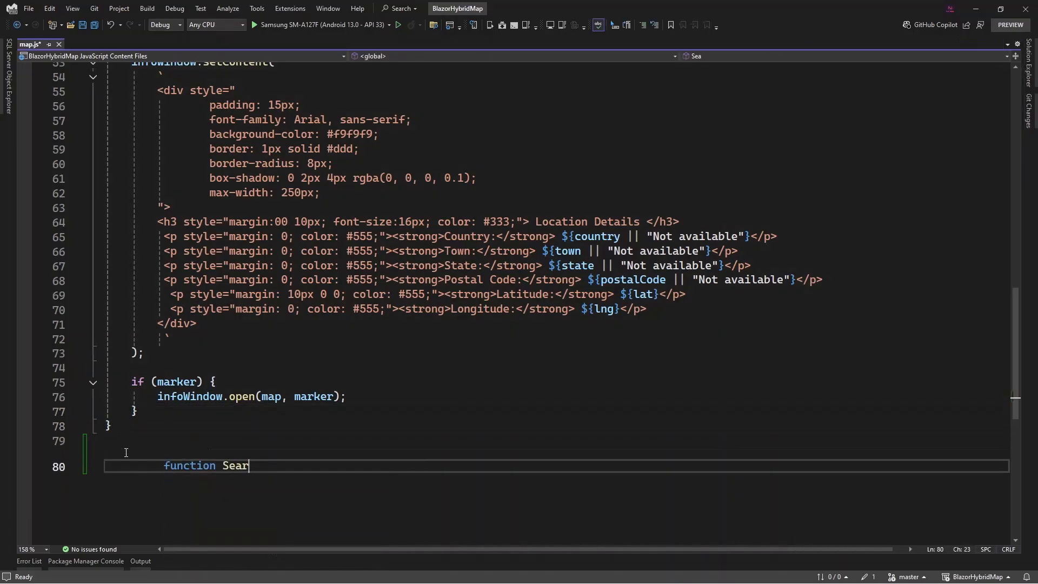
{"action": "type", "text": "ch(dotnetReference) {"}
{"action": "type", "text": "const input = document.getElementById("}
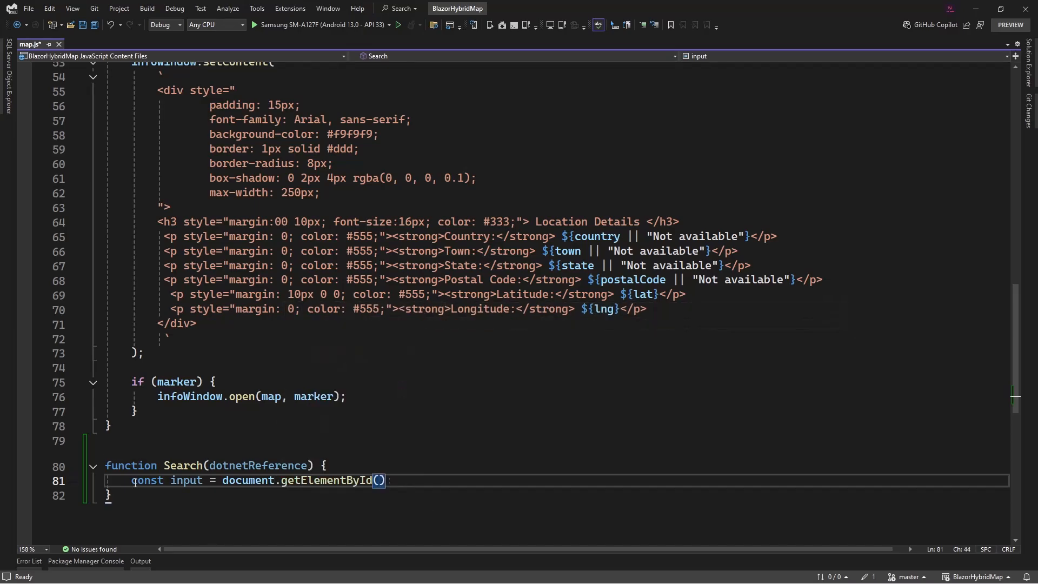
{"action": "type", "text": "\"serch-box\");"}
{"action": "type", "text": "const autocomplete = new google"}
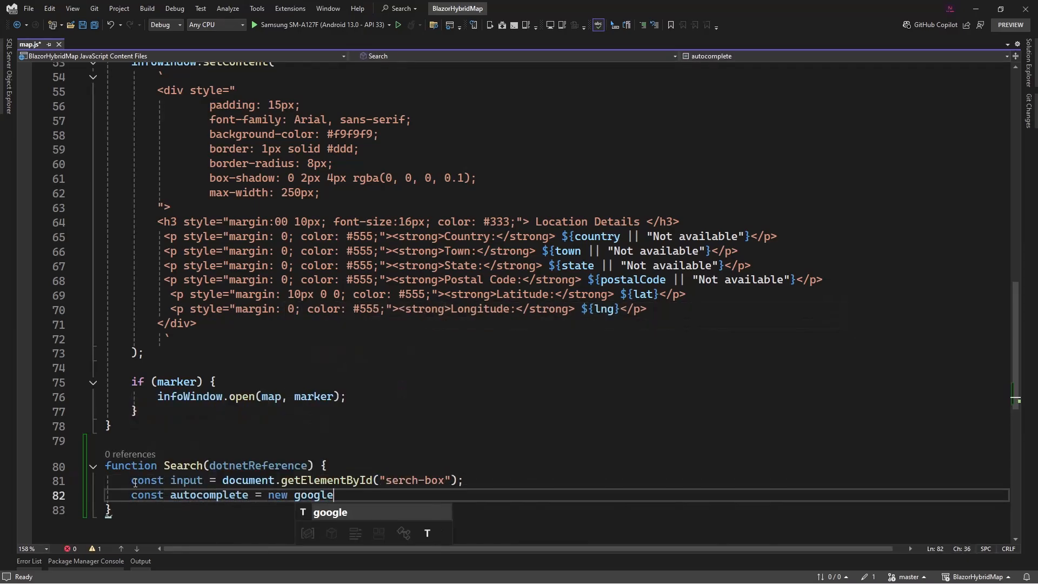
{"action": "type", "text": ".maps.Autocomplete(input);"}
{"action": "type", "text": "autocomplete.bindTo(\"b"}
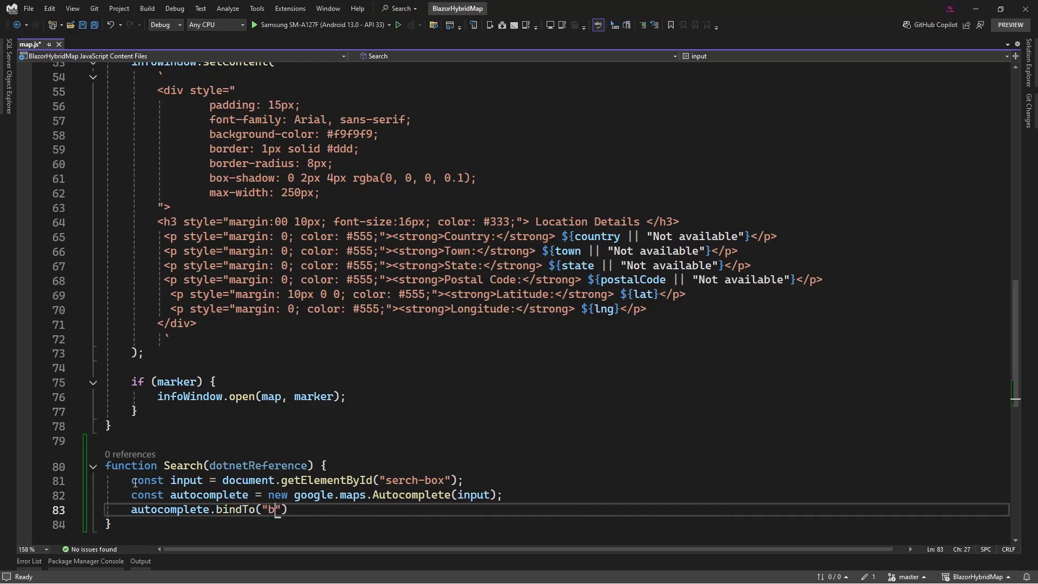
{"action": "type", "text": "ounds\", map);"}
{"action": "type", "text": "autocomplete.addListener(\""}
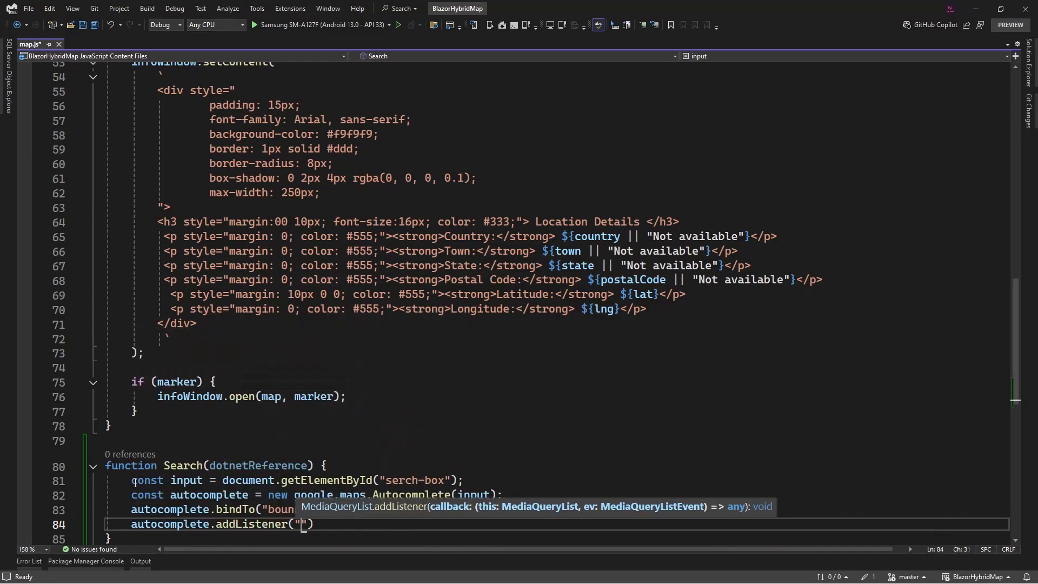
{"action": "type", "text": "place_changed\", 90"}
{"action": "type", "text": "if(!"}
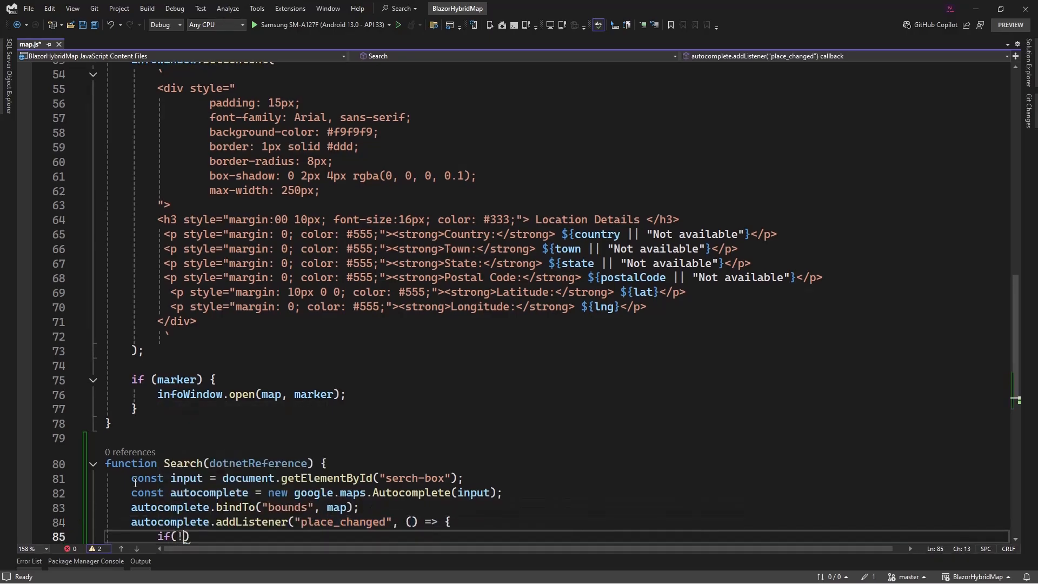
Alert when no place.geometry details are found, otherwise read the place location latitude
{"action": "type", "text": "place.geometry || !place.geometry"}
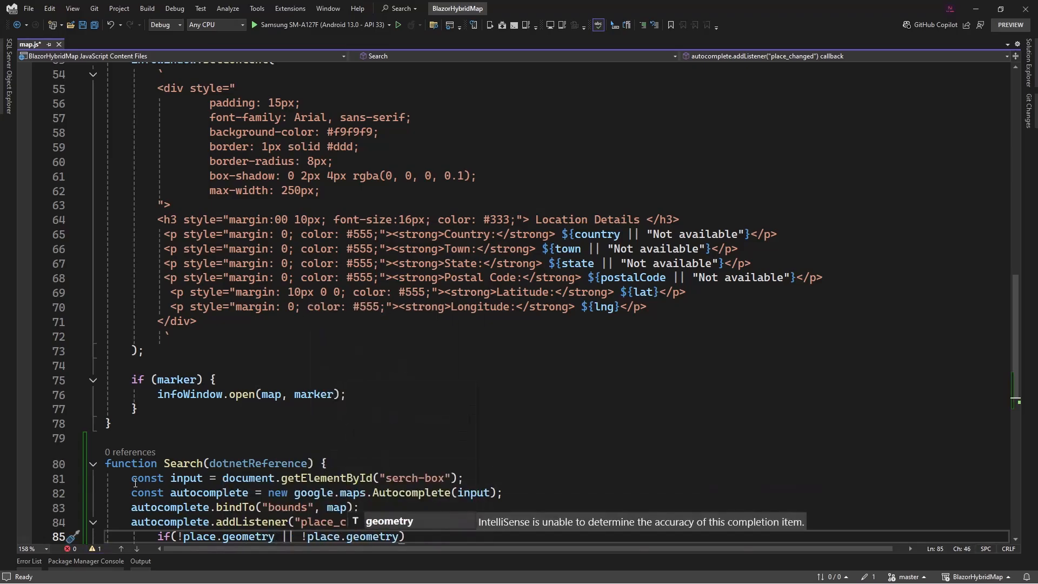
{"action": "type", "text": "alert(\"No deta\")"}
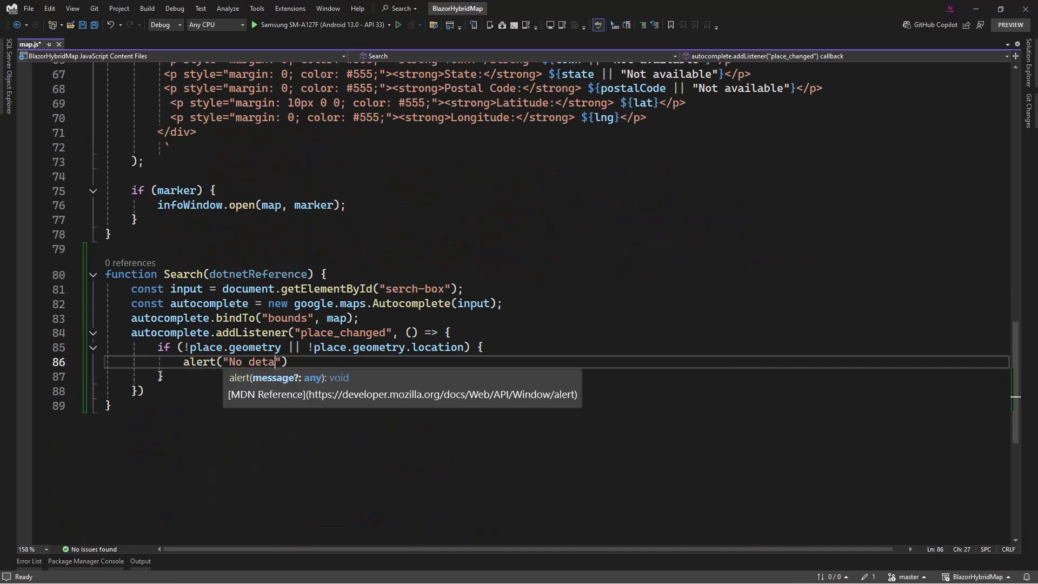
{"action": "type", "text": "ils found for the selected location"}
{"action": "type", "text": "const lat ="}
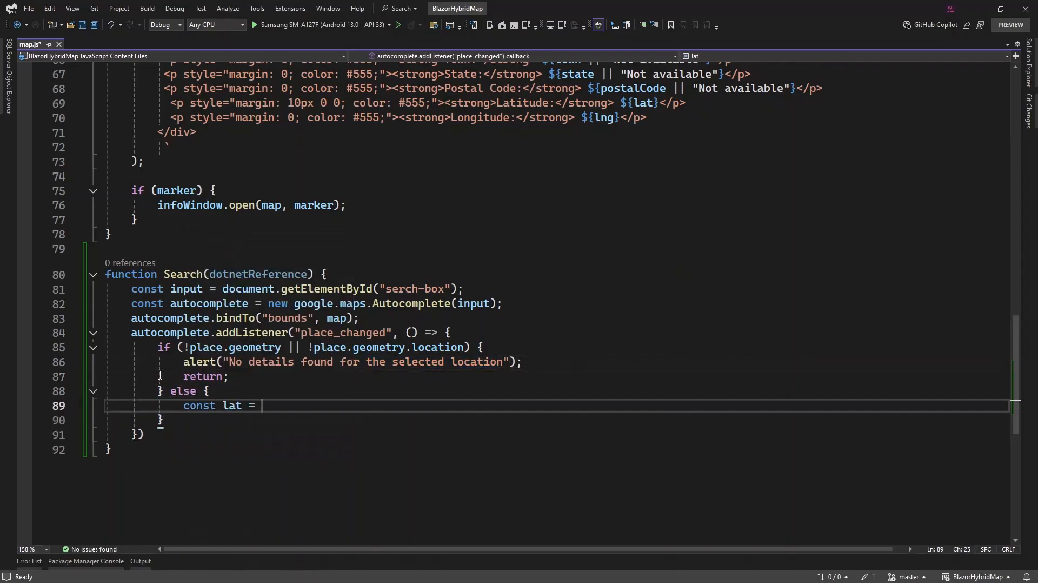
{"action": "type", "text": "place.geometry.location.lat();"}
{"action": "type", "text": "const lng = place.geometry.location.lng();"}
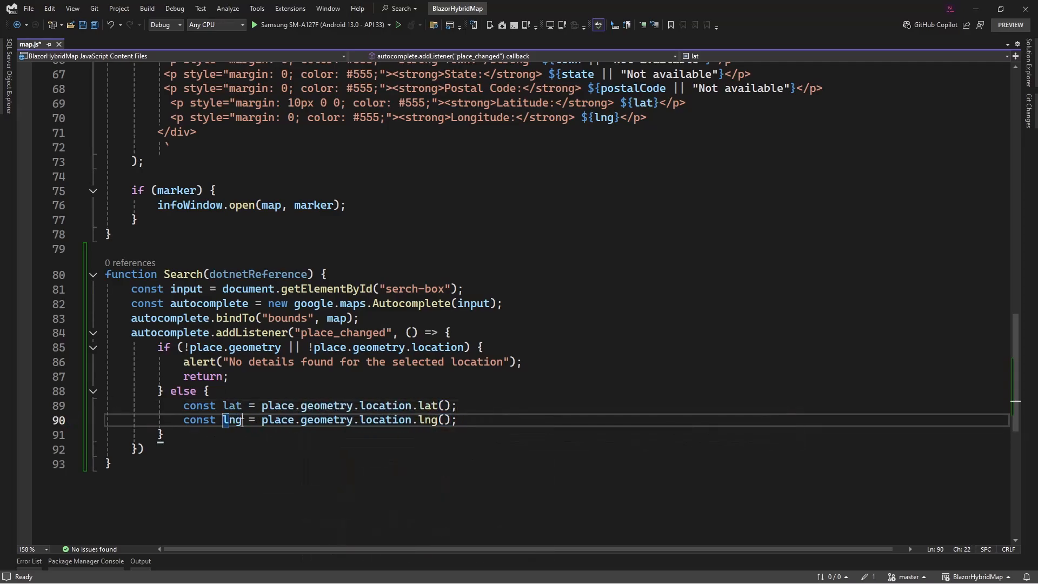
{"action": "key", "text": "enter"}
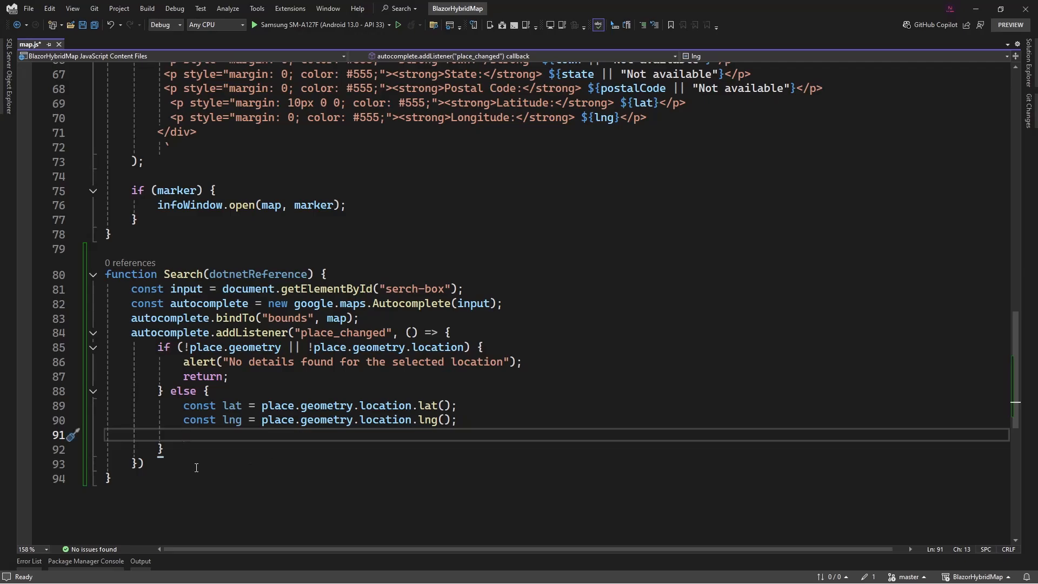
Clear the old marker, add a Found Location marker, then setCenter on the place and setZoom(15)
{"action": "type", "text": "if (marker) {"}
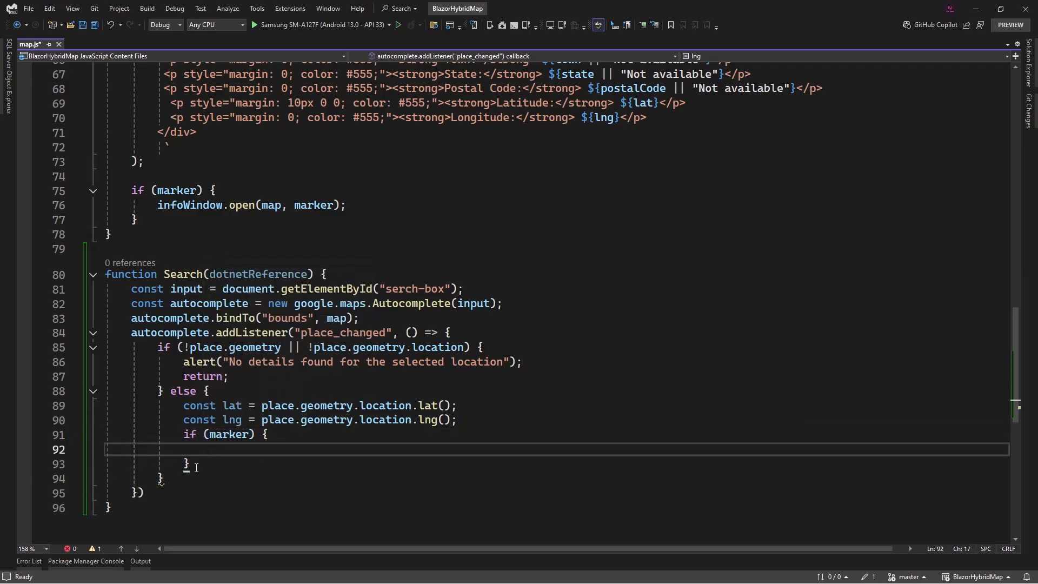
{"action": "type", "text": "marker.setMap()"}
{"action": "type", "text": "marker = null;"}
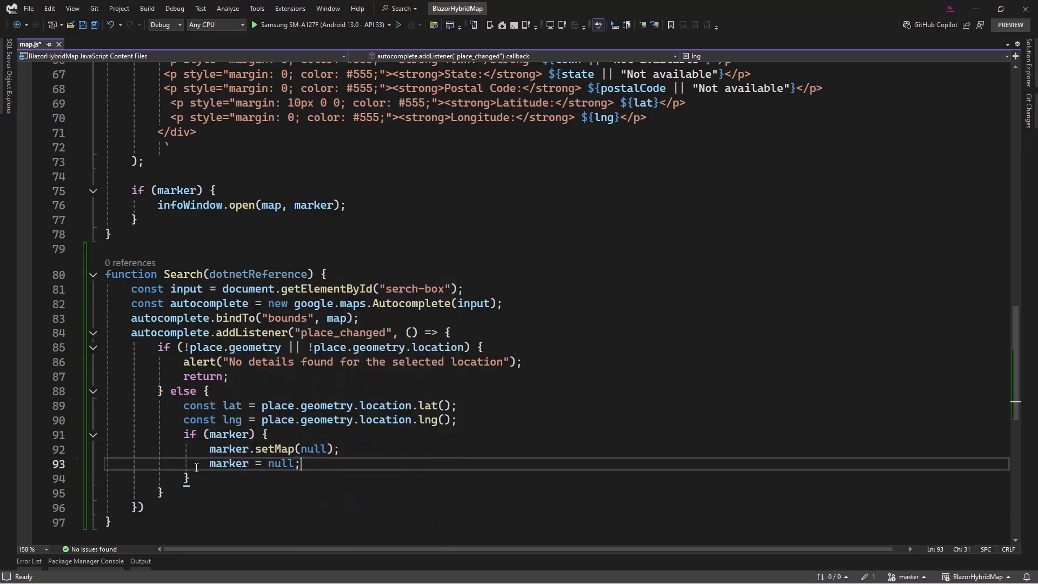
{"action": "type", "text": "SetMapMarker(lat, lng, \"Sear"}
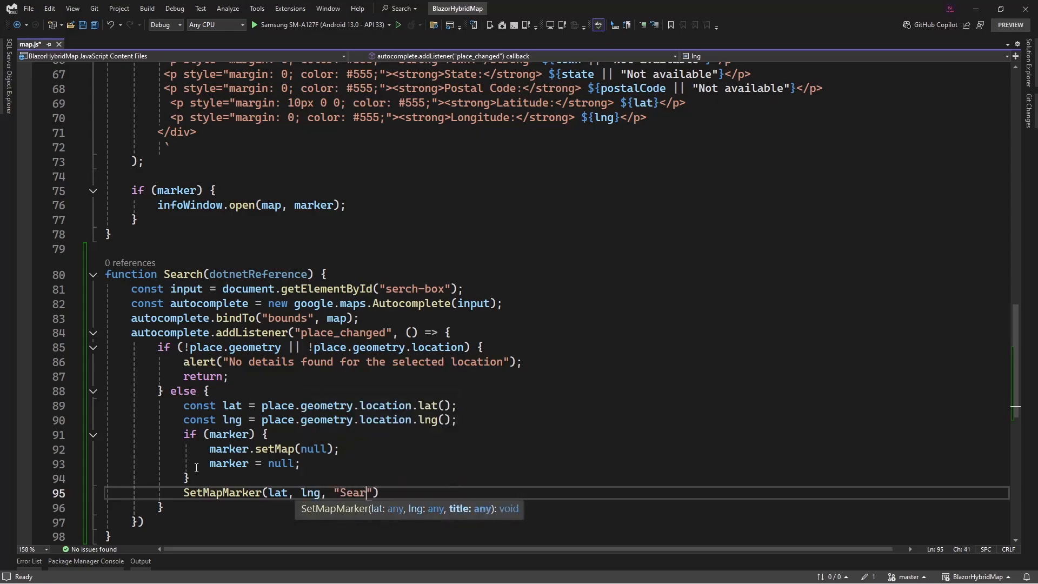
{"action": "type", "text": "Found Location"}
{"action": "type", "text": "map"}
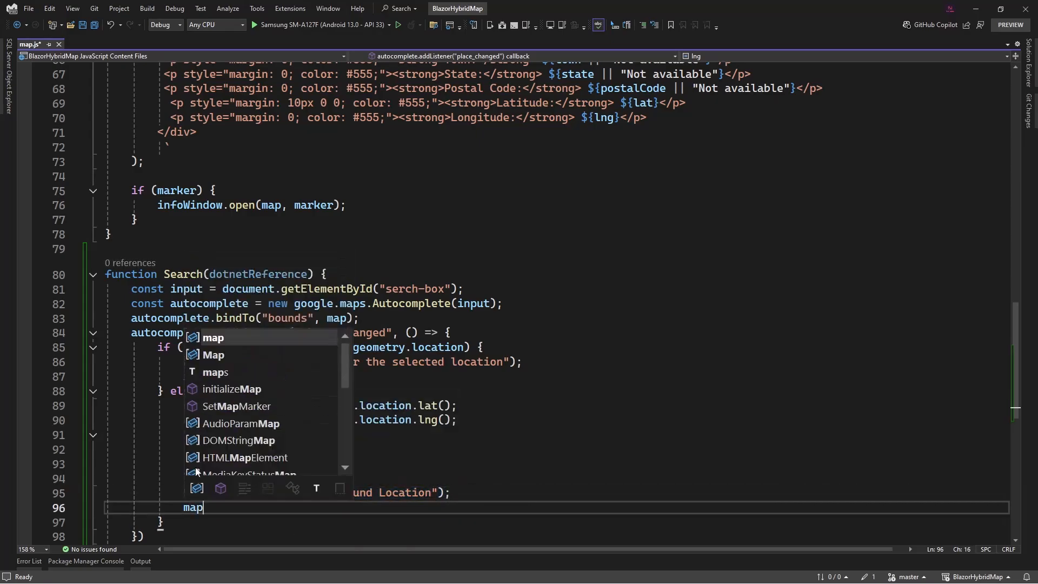
{"action": "type", "text": ".setCenter(place.geometry.location);"}
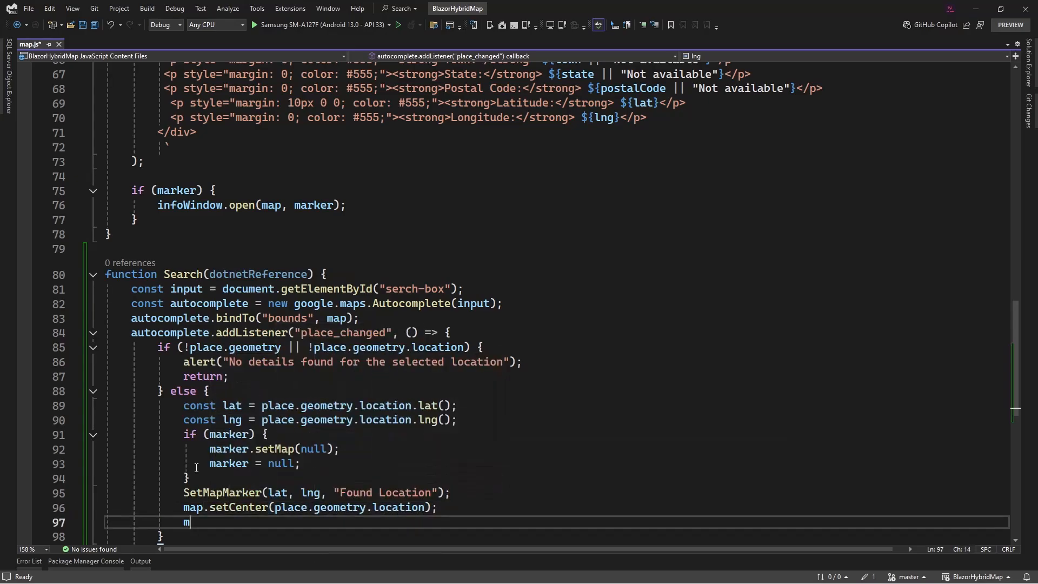
{"action": "type", "text": "ap.setZoom(15);"}
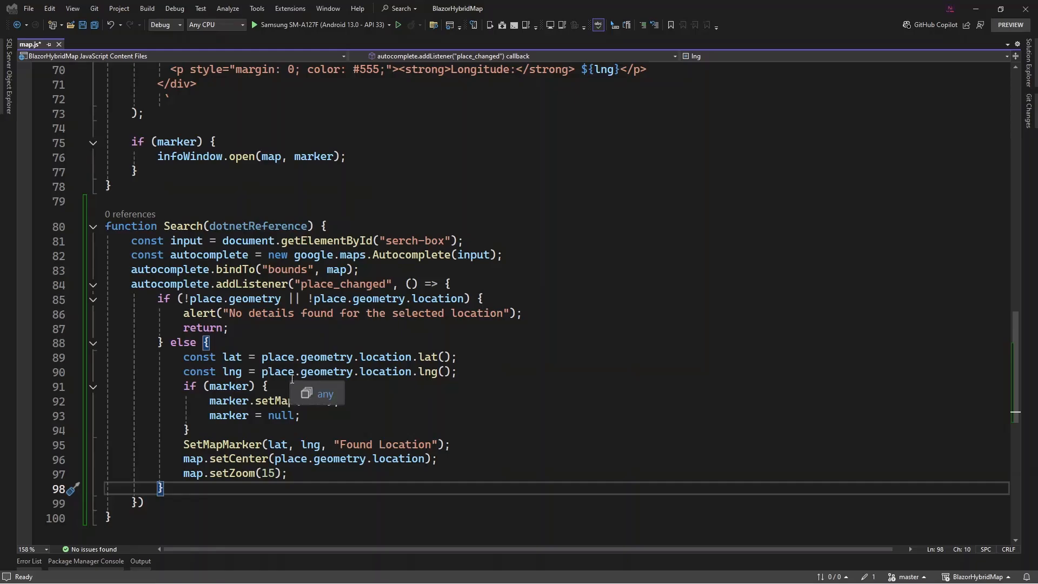
Delete the dotnetReference parameter so the signature reads Search()
{"action": "double_click", "coordinate": [257, 227]}
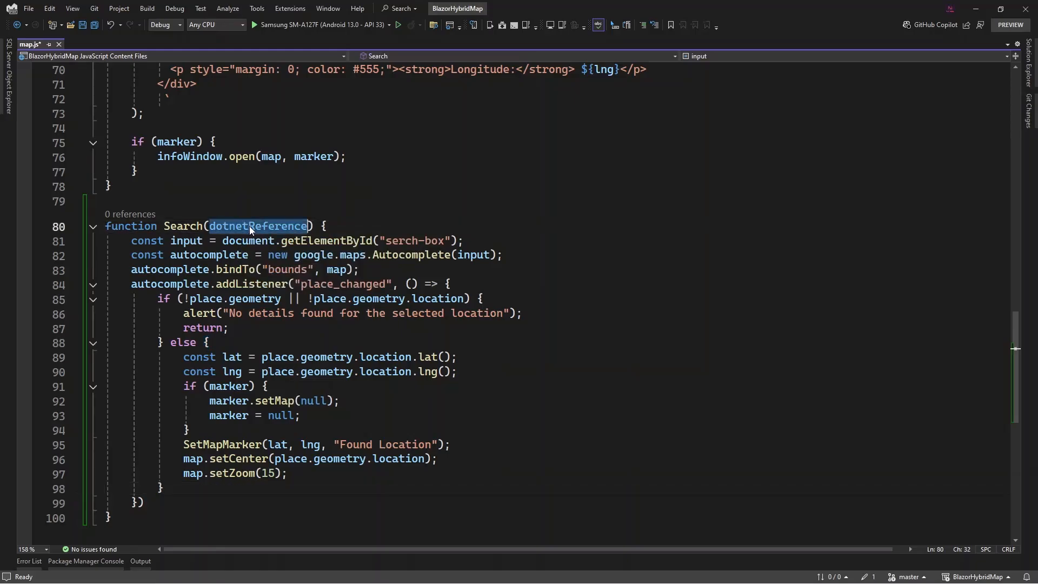
{"action": "key", "text": "Delete"}
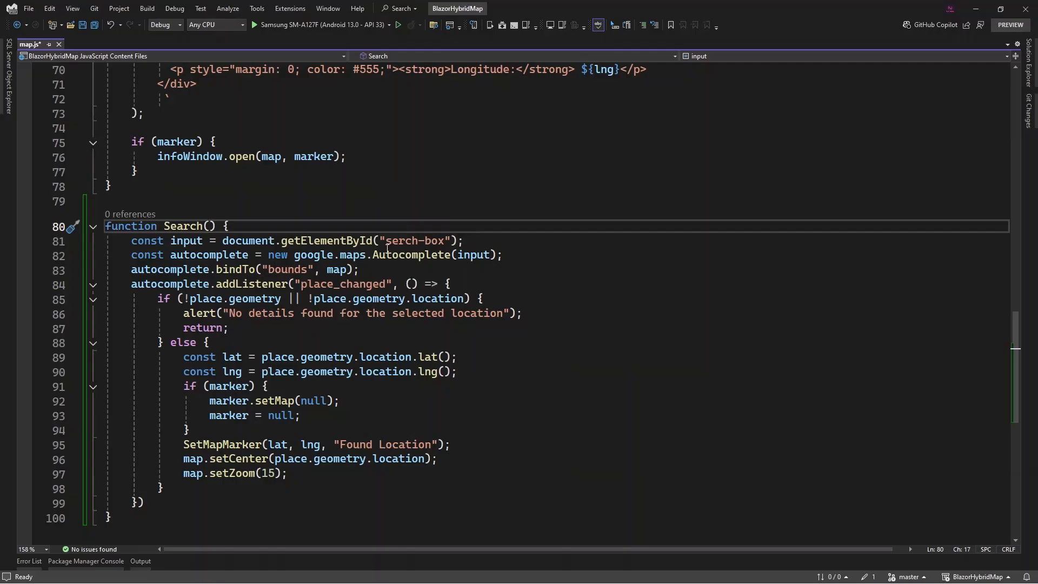
{"action": "mouse_move", "coordinate": [152, 269]}
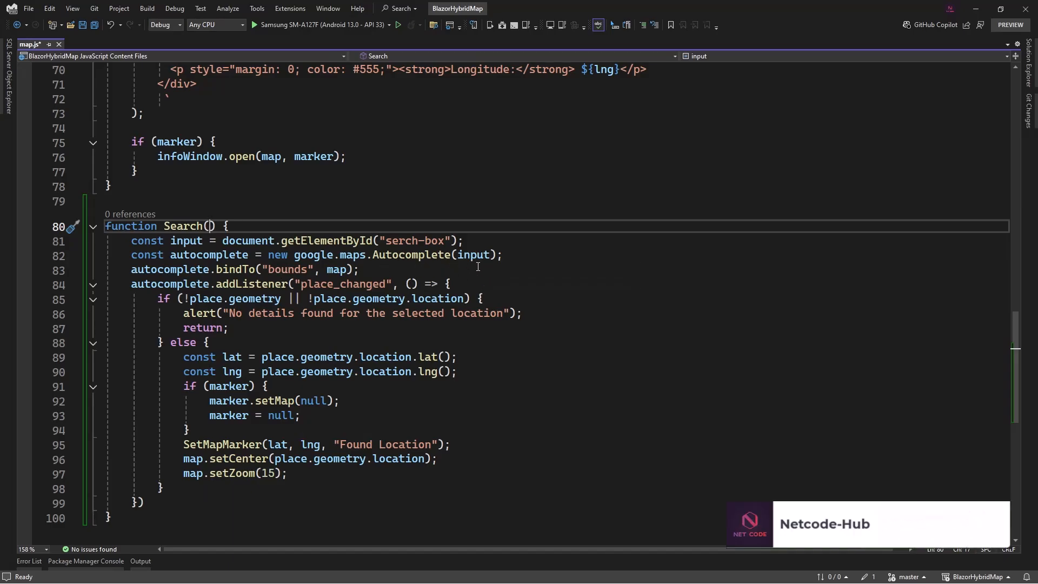
{"action": "type", "text": "I woul"}
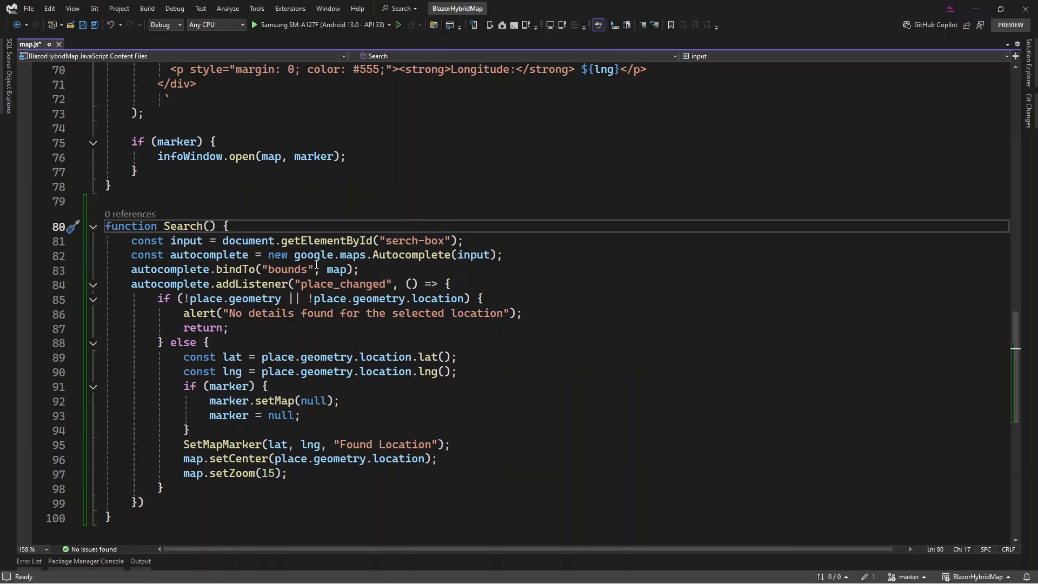
{"action": "mouse_move", "coordinate": [141, 305]}
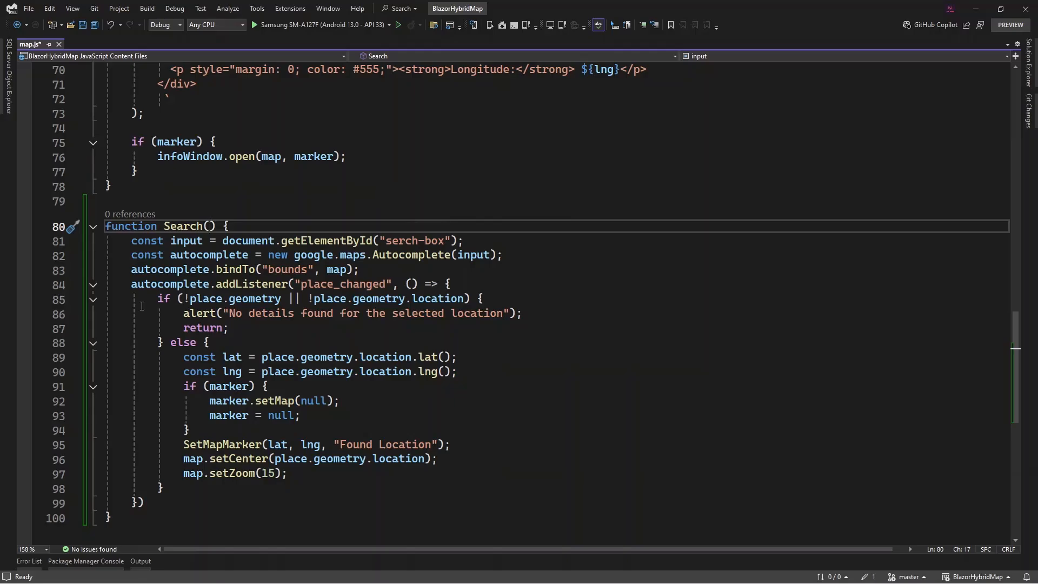
{"action": "left_click", "coordinate": [22, 240]}
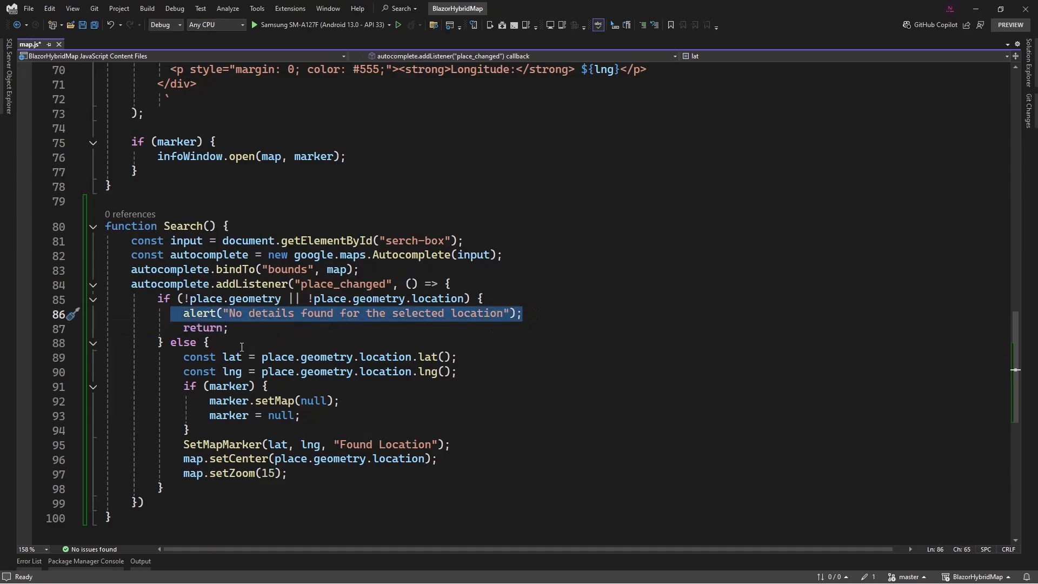
{"action": "mouse_move", "coordinate": [258, 327]}
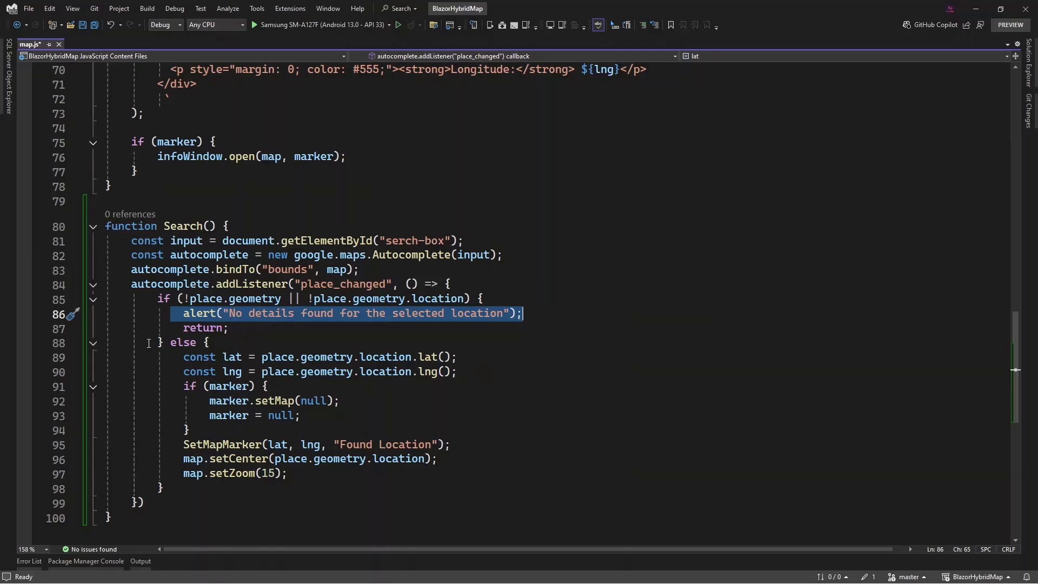
{"action": "mouse_move", "coordinate": [171, 357]}
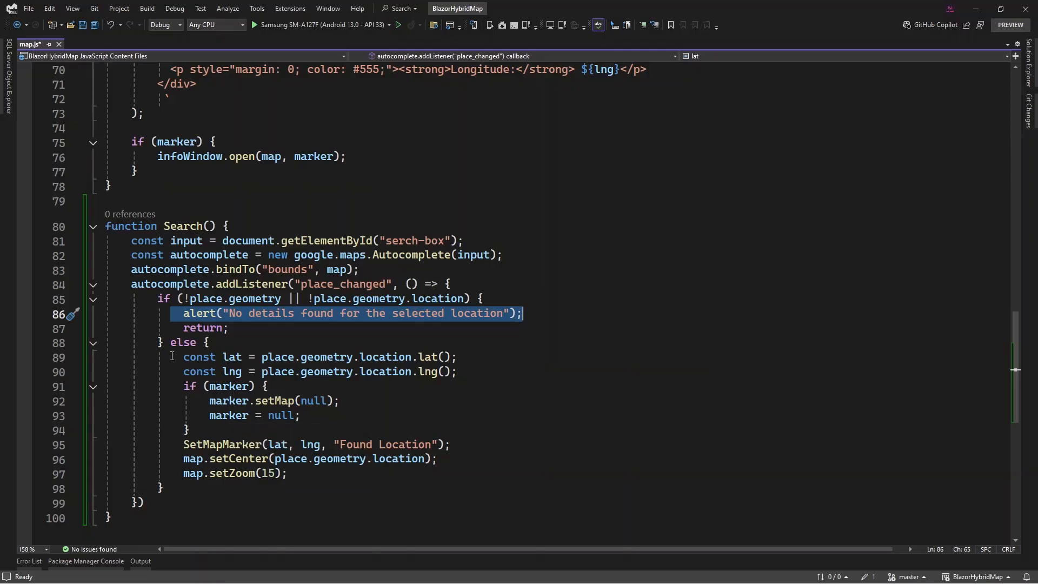
{"action": "mouse_move", "coordinate": [233, 357]}
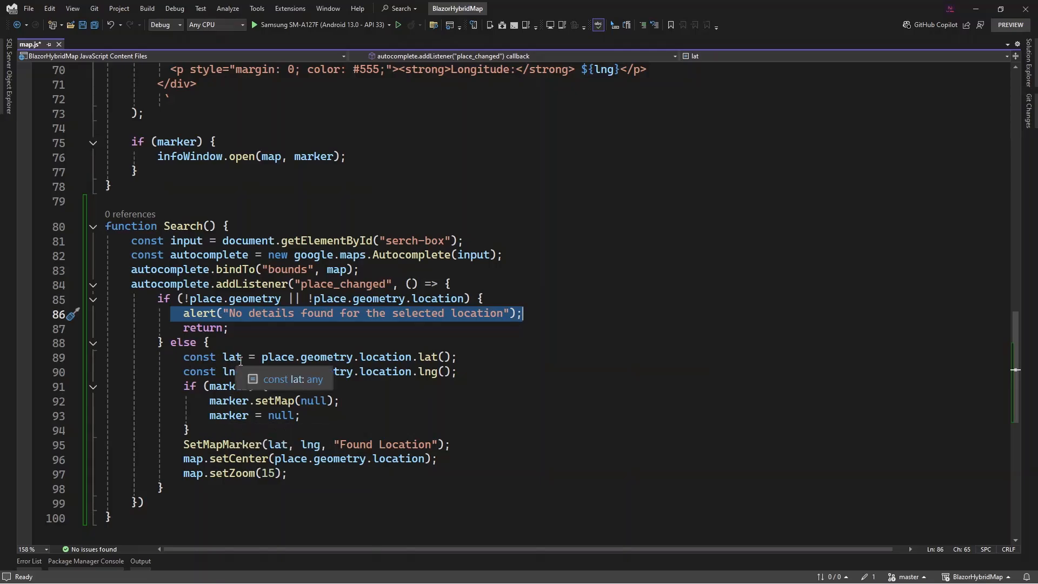
{"action": "mouse_move", "coordinate": [215, 356]}
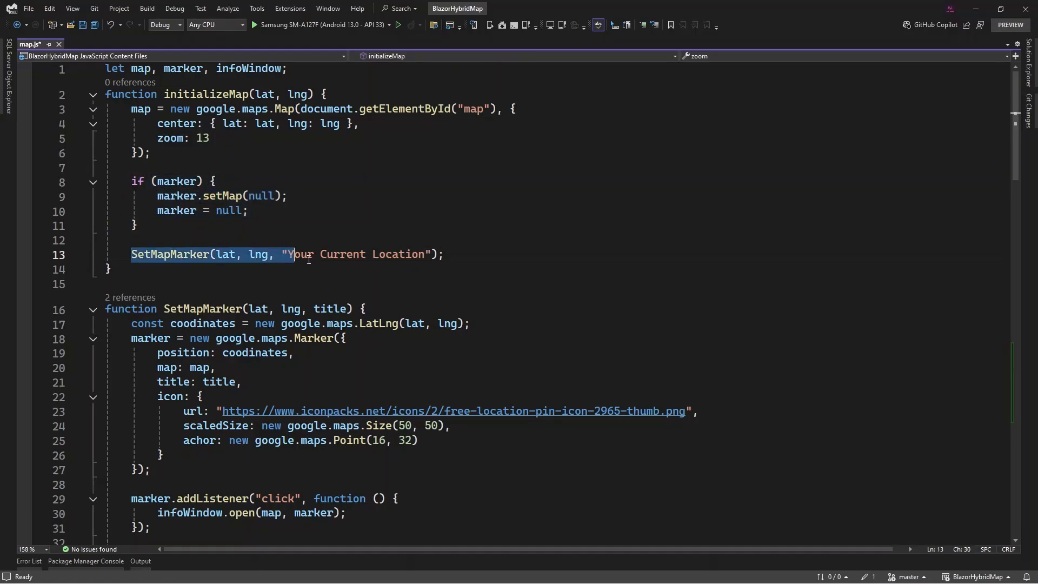
{"action": "left_click_drag", "start_coordinate": [290, 254], "coordinate": [426, 254]}
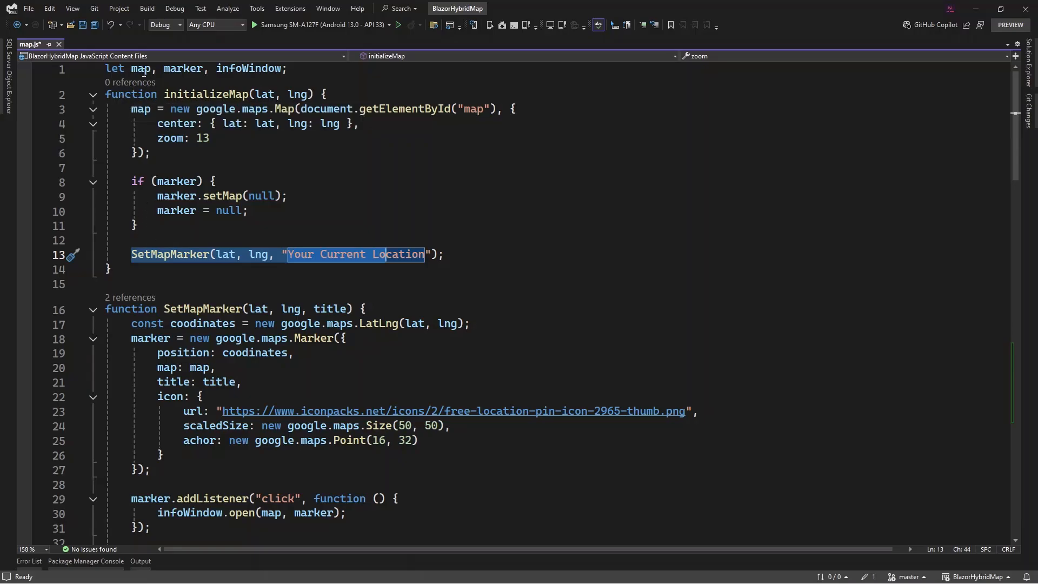
{"action": "mouse_move", "coordinate": [185, 68]}
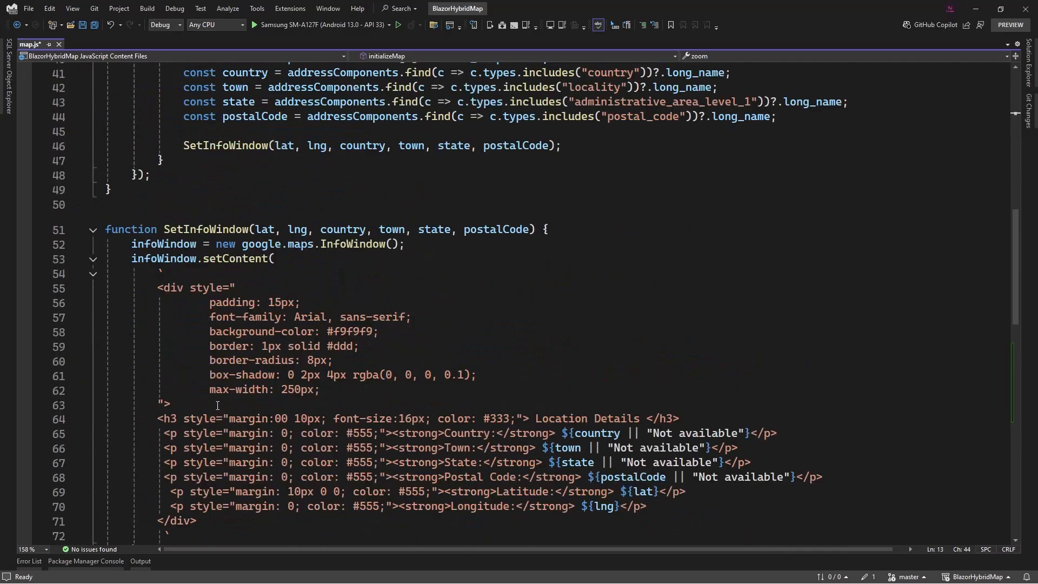
{"action": "scroll", "scroll_direction": "down", "scroll_amount": 3}
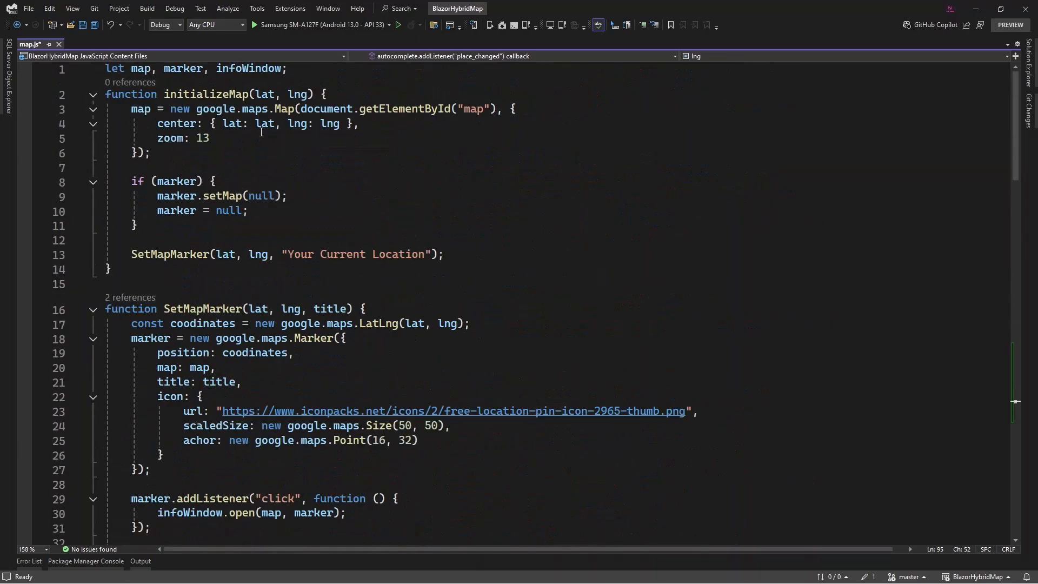
{"action": "mouse_move", "coordinate": [336, 124]}
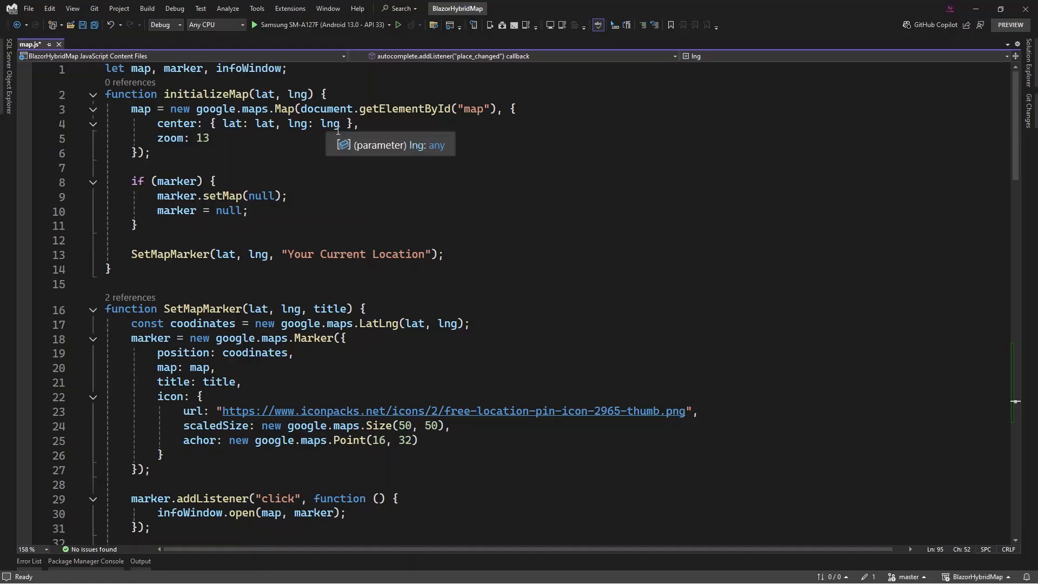
{"action": "mouse_move", "coordinate": [134, 119]}
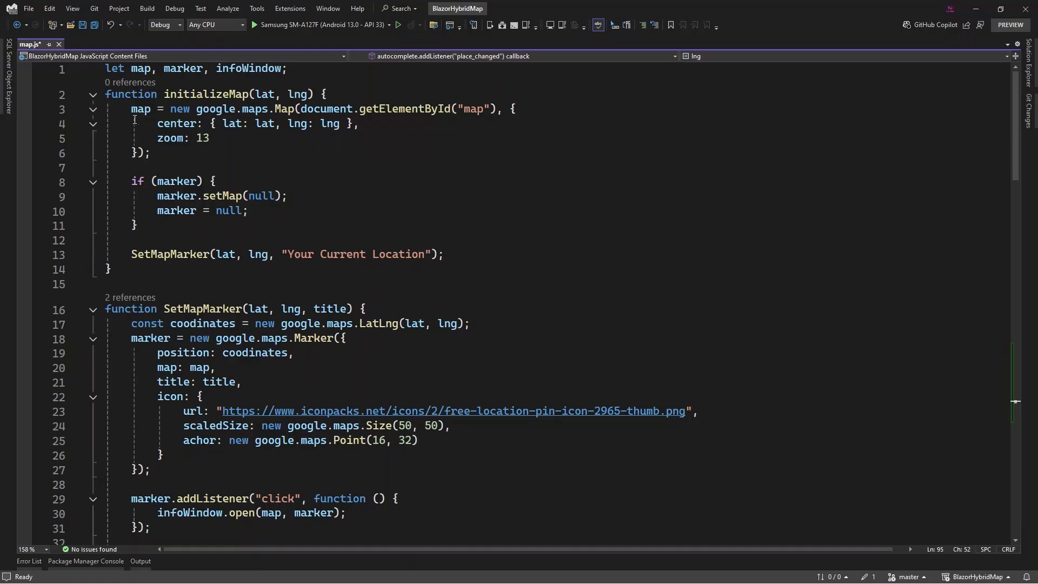
{"action": "mouse_move", "coordinate": [176, 195]}
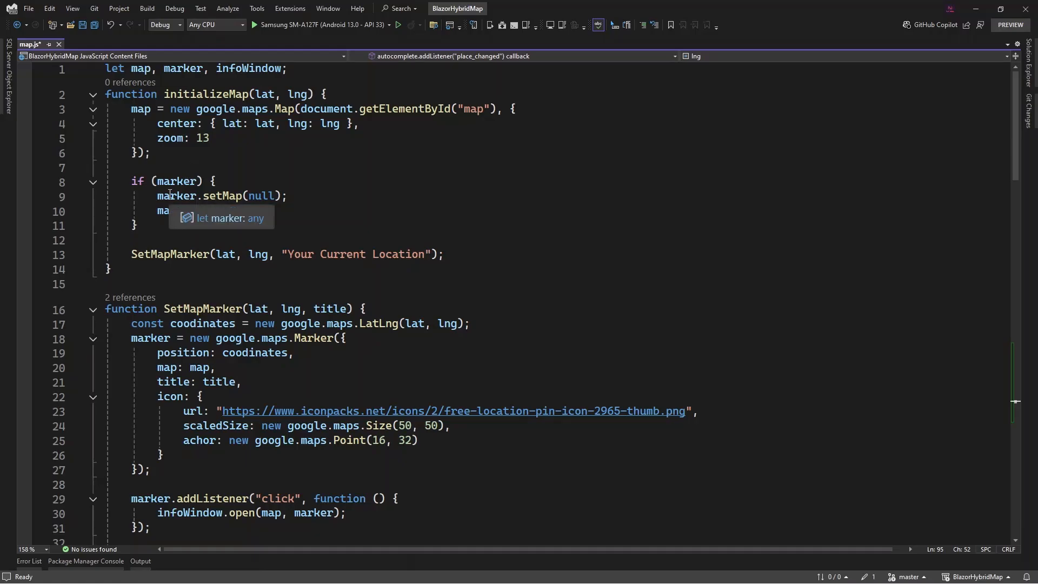
{"action": "scroll", "scroll_direction": "down", "scroll_amount": 3}
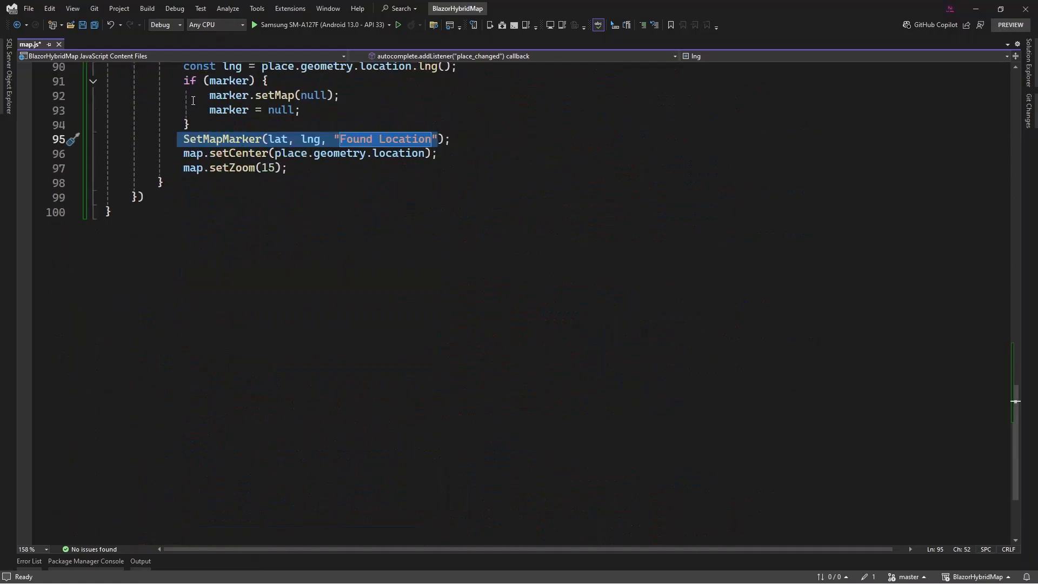
{"action": "left_click_drag", "start_coordinate": [430, 139], "coordinate": [286, 168]}
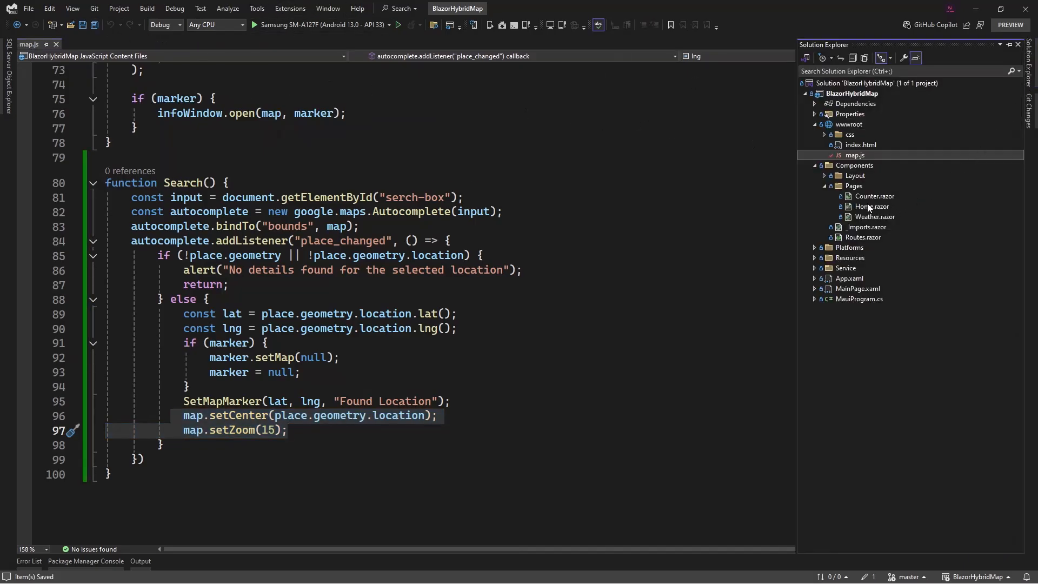
In Home.razor add a text input with width:100% style and id search-box above the map
{"action": "double_click", "coordinate": [872, 206]}
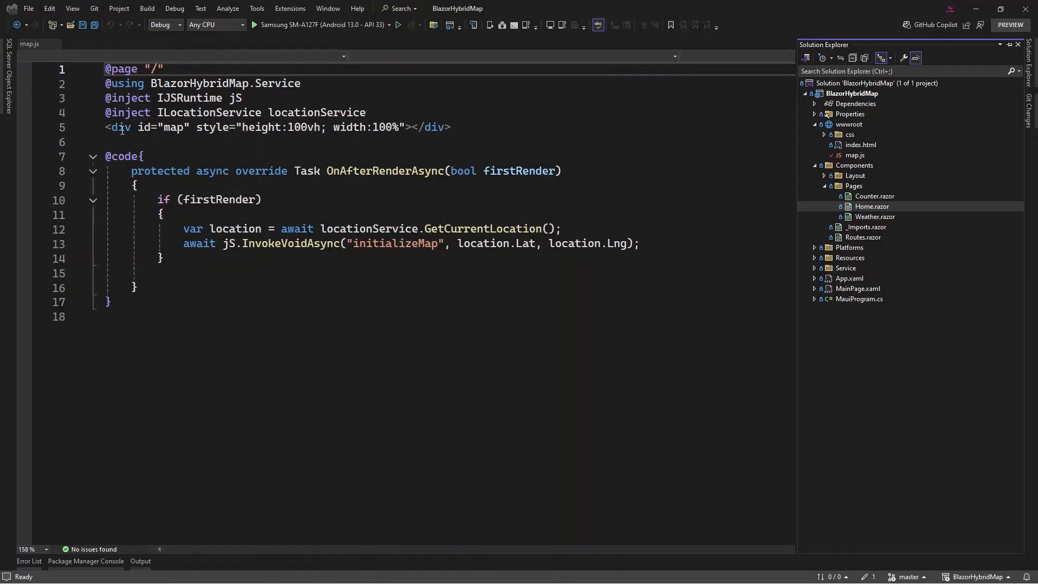
{"action": "left_click", "coordinate": [374, 112]}
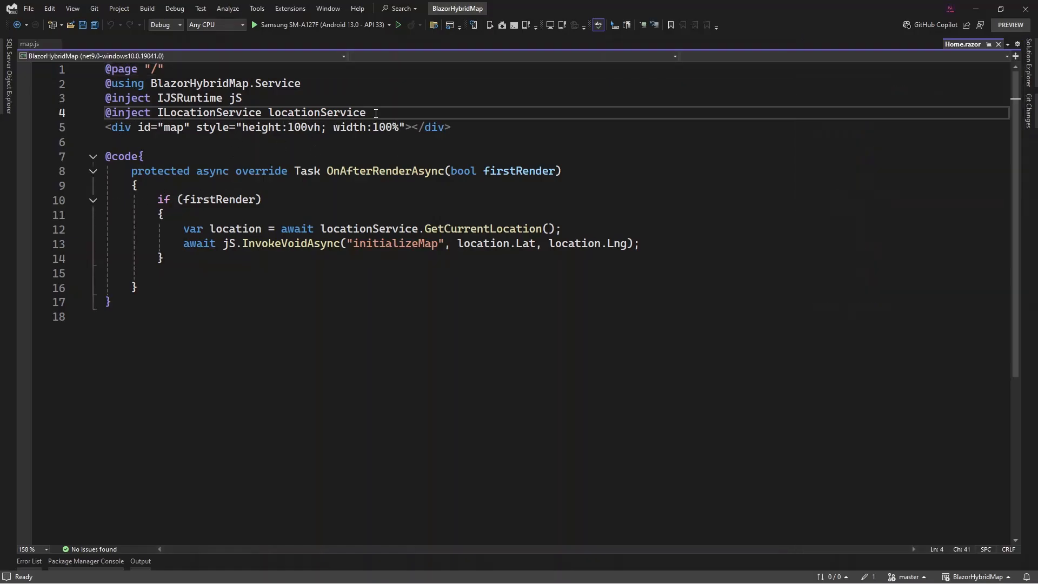
{"action": "type", "text": "<in"}
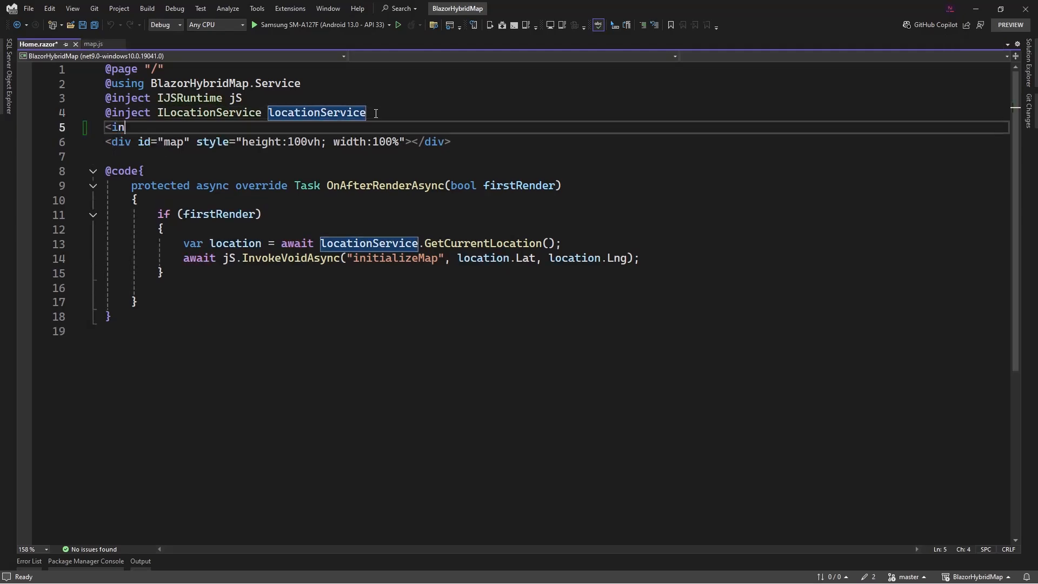
{"action": "type", "text": "put type=\""}
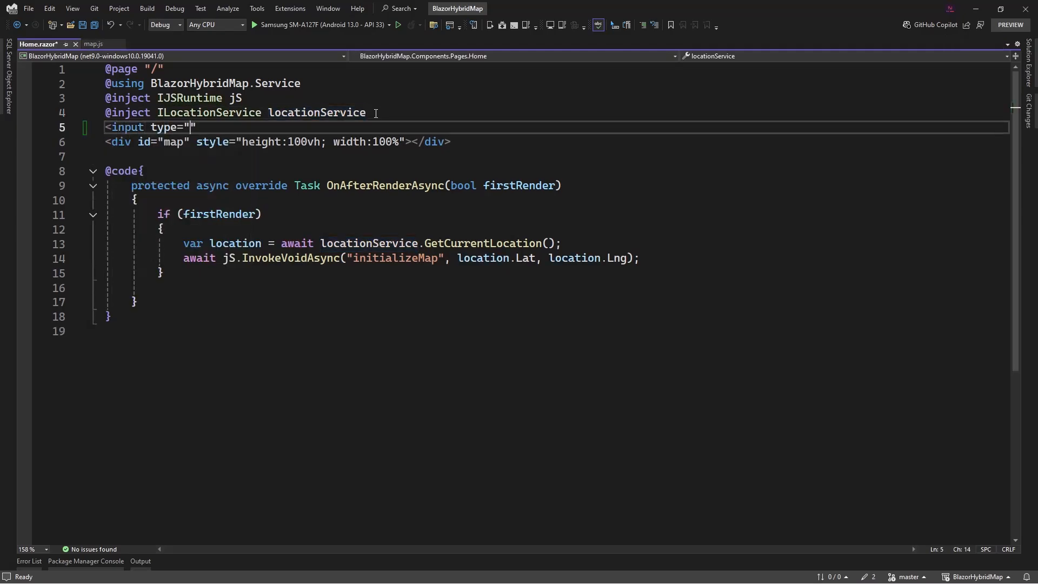
{"action": "type", "text": "text"}
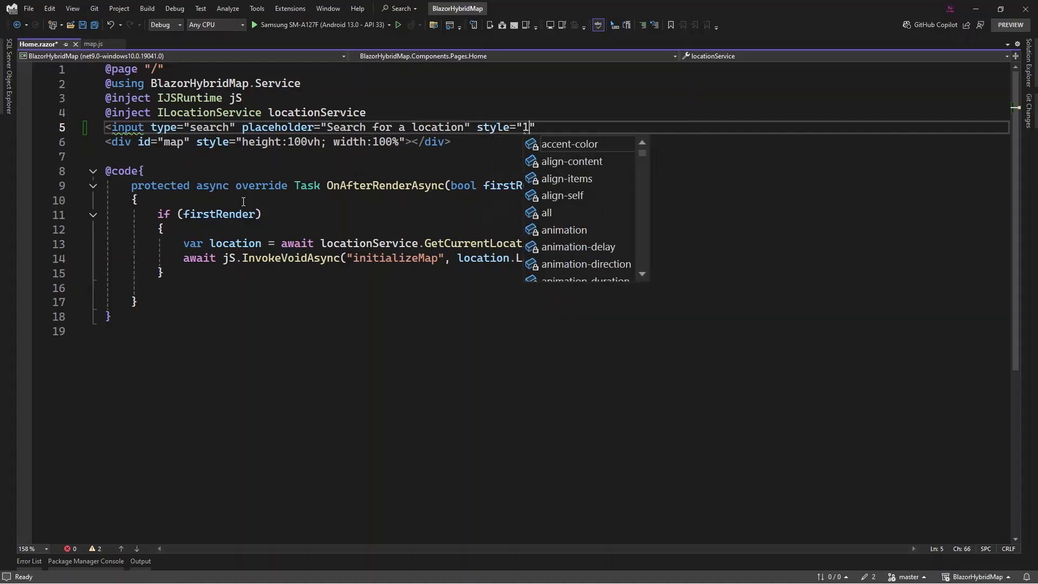
{"action": "type", "text": "width:100%; padding:8px"}
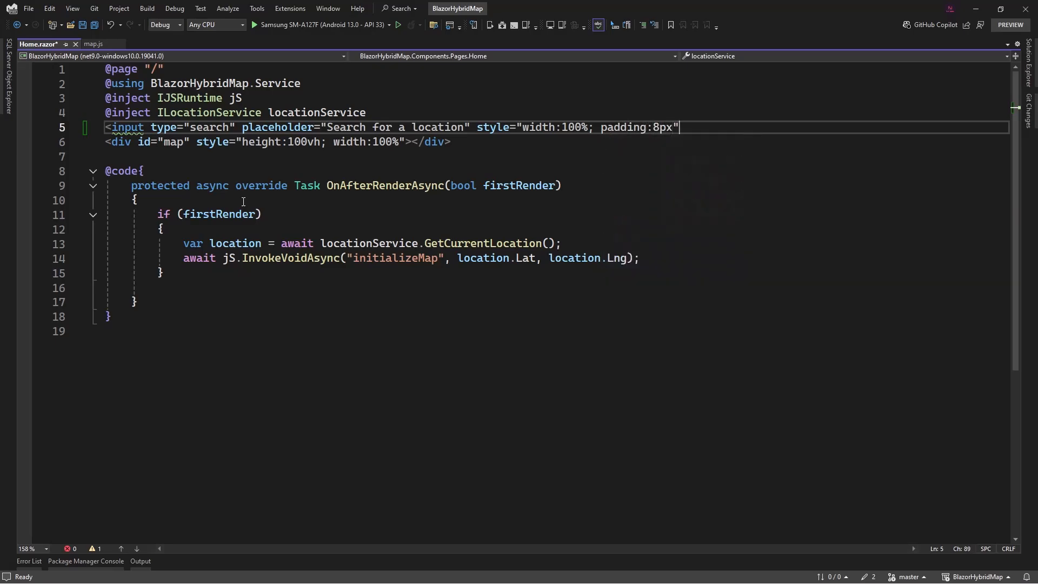
{"action": "type", "text": "id"}
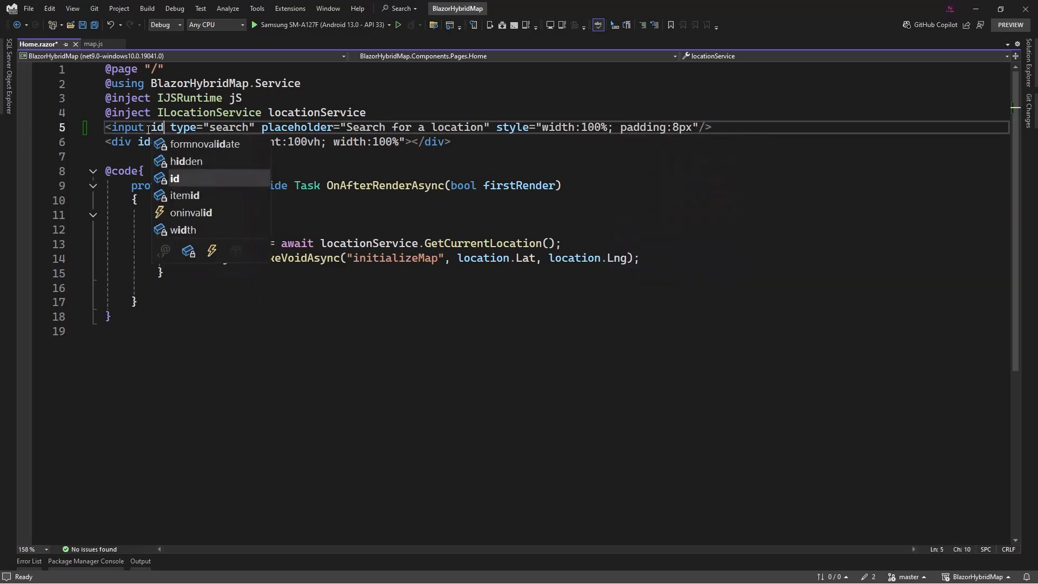
{"action": "type", "text": "=\"search-box\""}
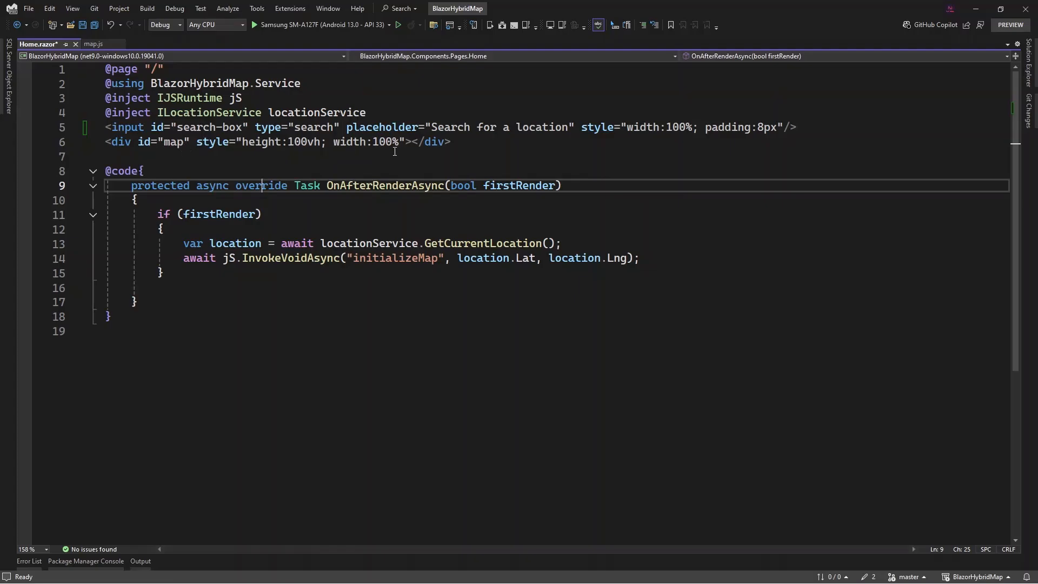
Add class="mb-1" after the input's style attribute for a small bottom margin
{"action": "left_click", "coordinate": [783, 128]}
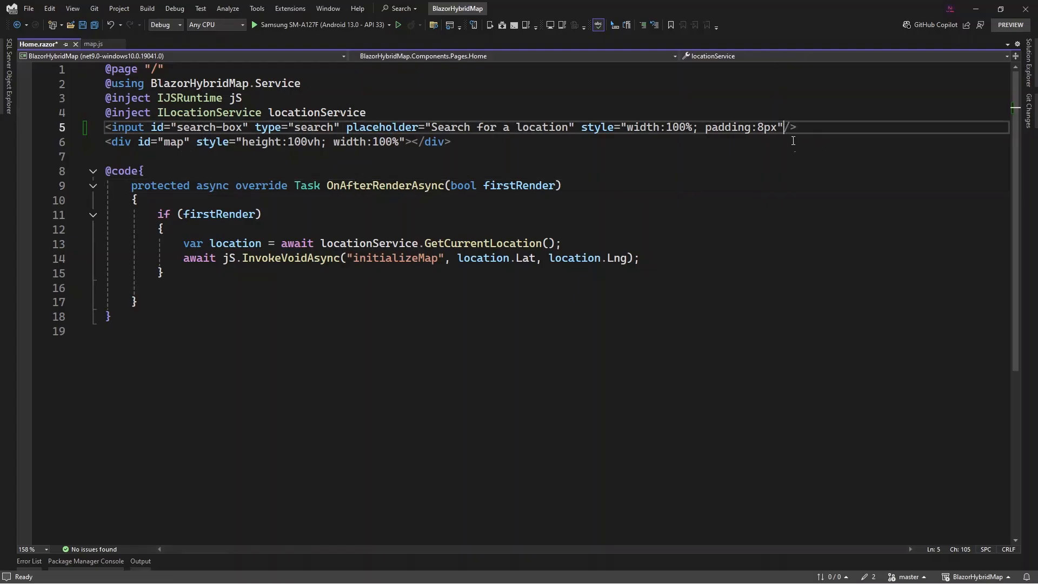
{"action": "type", "text": "class=\"\""}
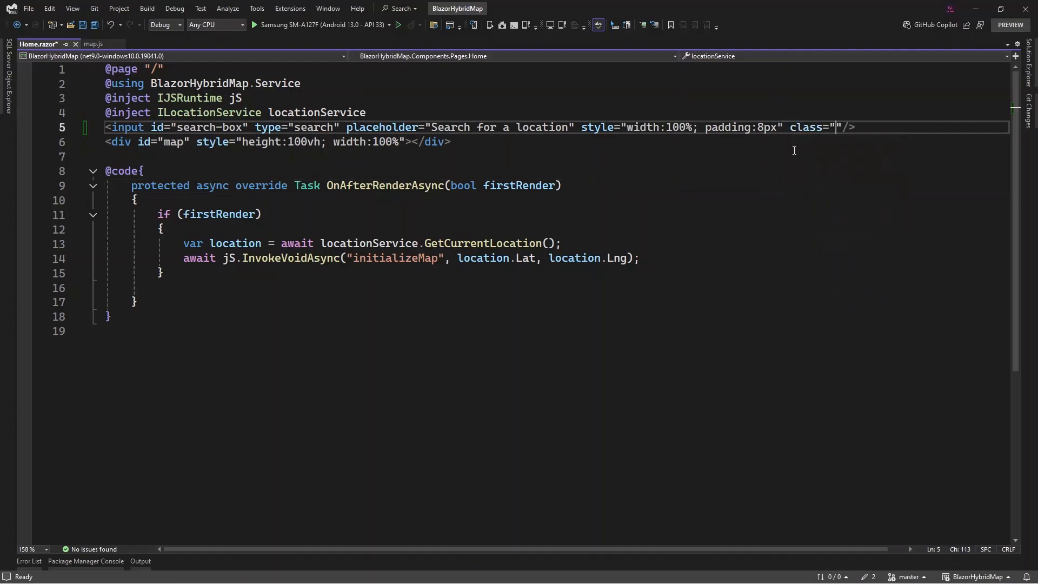
{"action": "type", "text": "mb-1"}
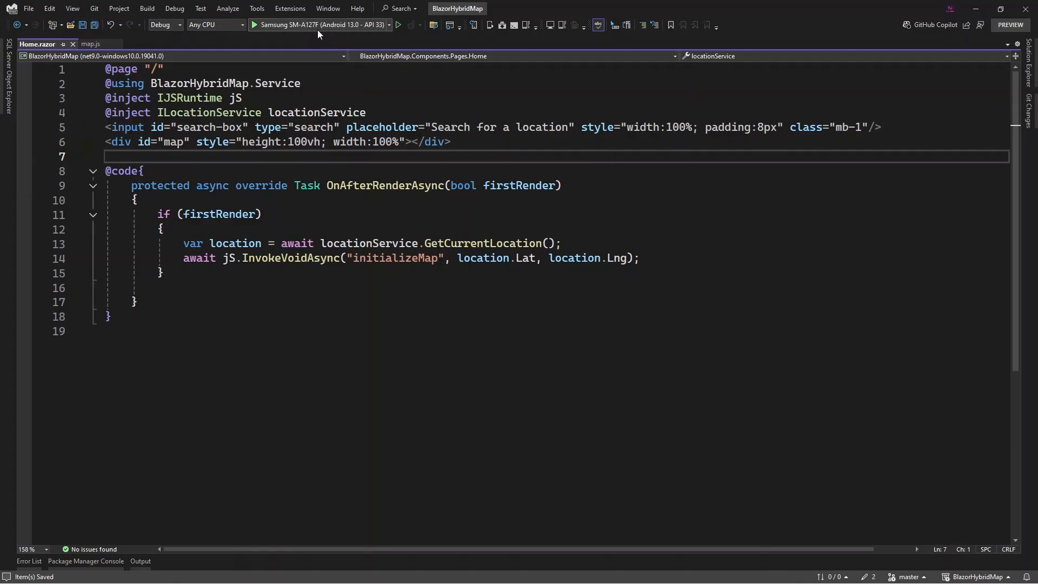
{"action": "mouse_move", "coordinate": [321, 25]}
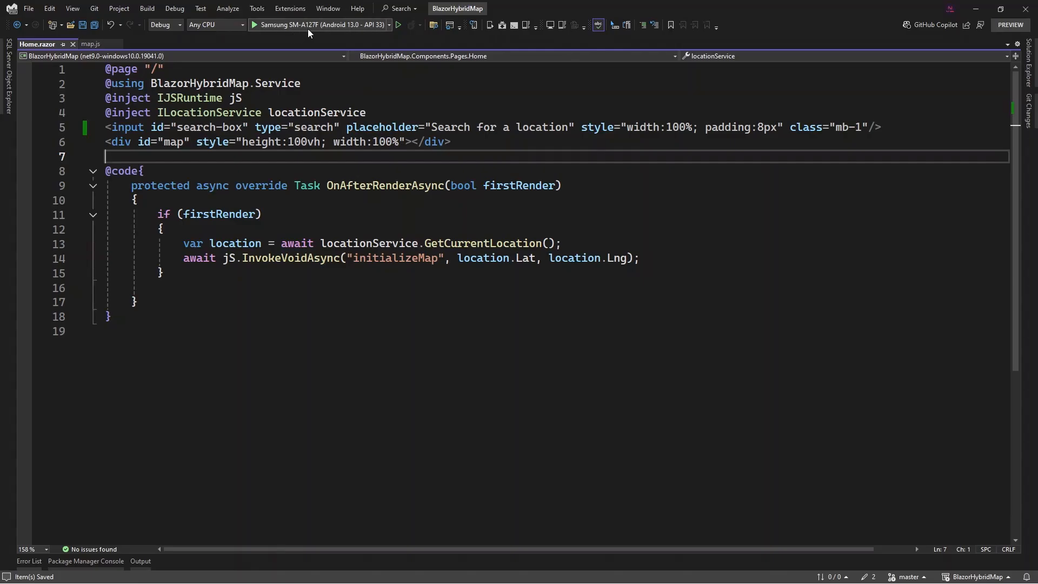
{"action": "mouse_move", "coordinate": [312, 28]}
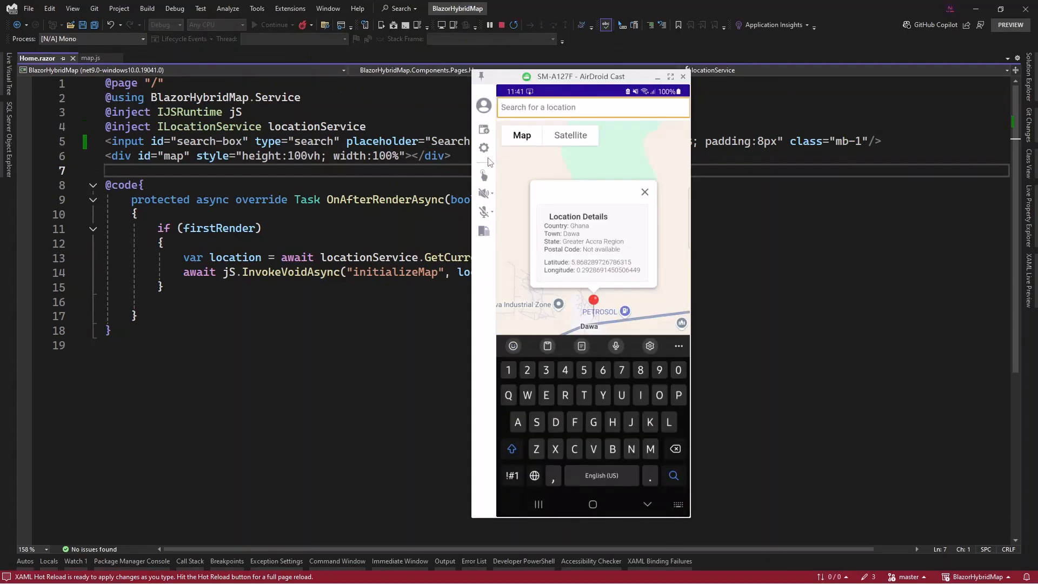
Search for Acra in the running app's search box on the Samsung device
{"action": "type", "text": "Acra"}
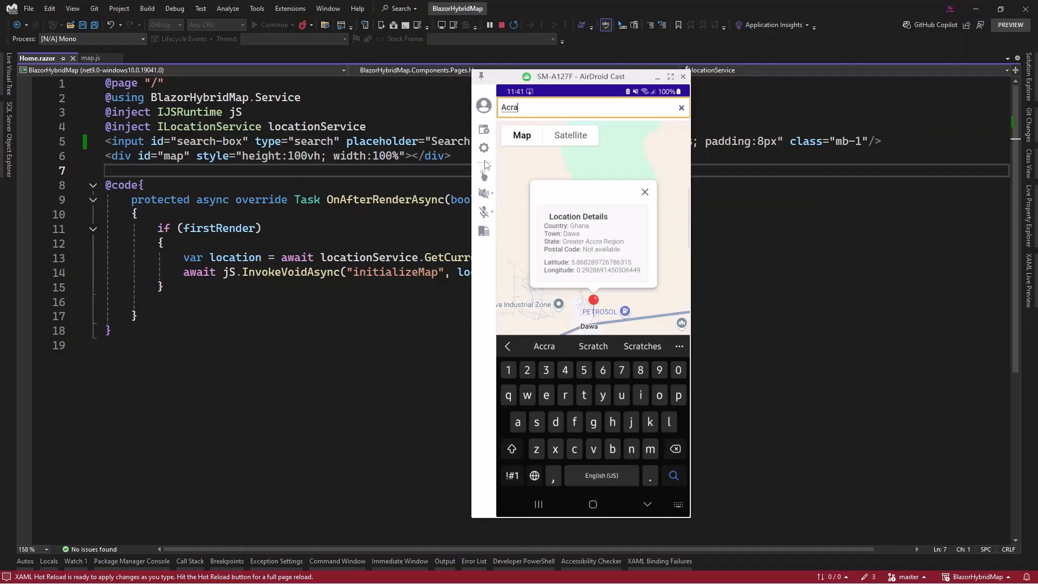
{"action": "key", "text": "Backspace"}
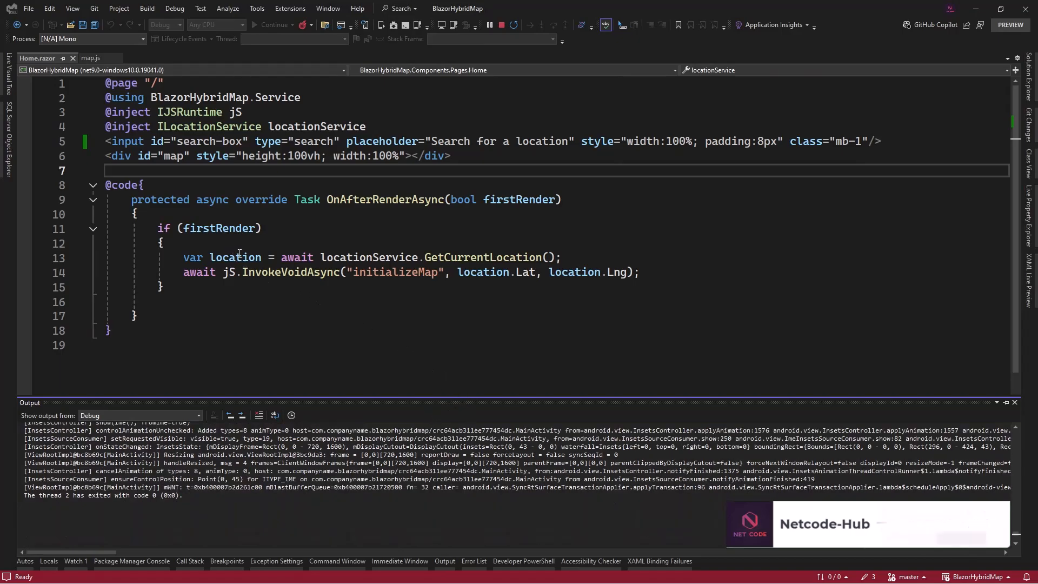
Call Search(); after SetMapMarker in initializeMap in map.js
{"action": "left_click", "coordinate": [91, 58]}
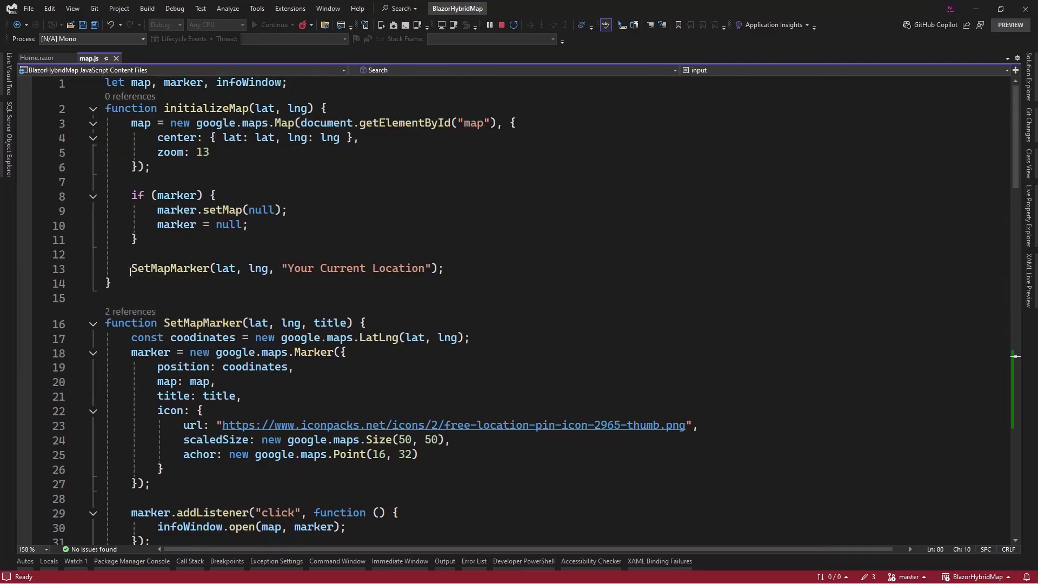
{"action": "left_click", "coordinate": [438, 268]}
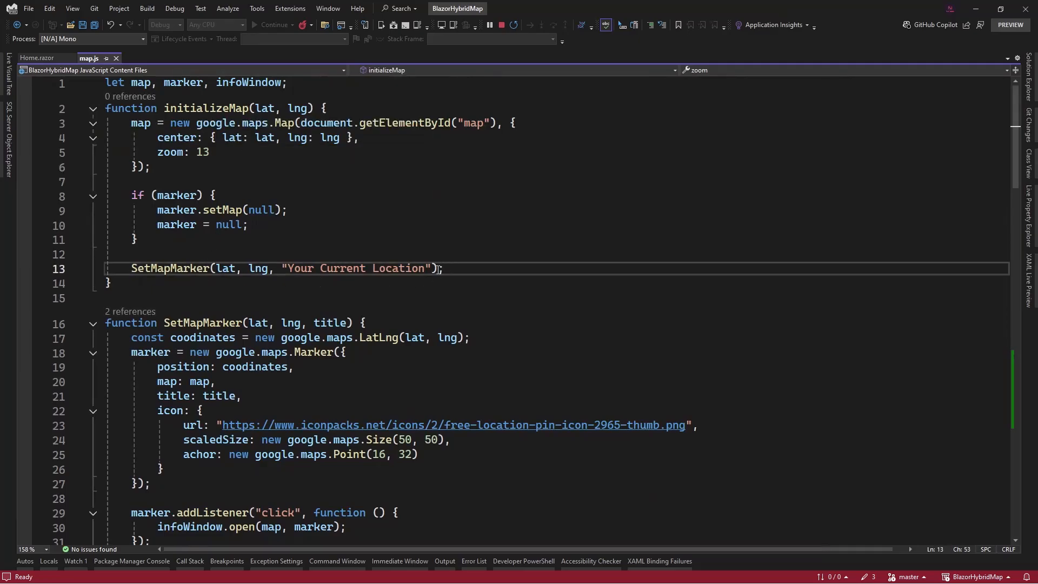
{"action": "type", "text": "Search();"}
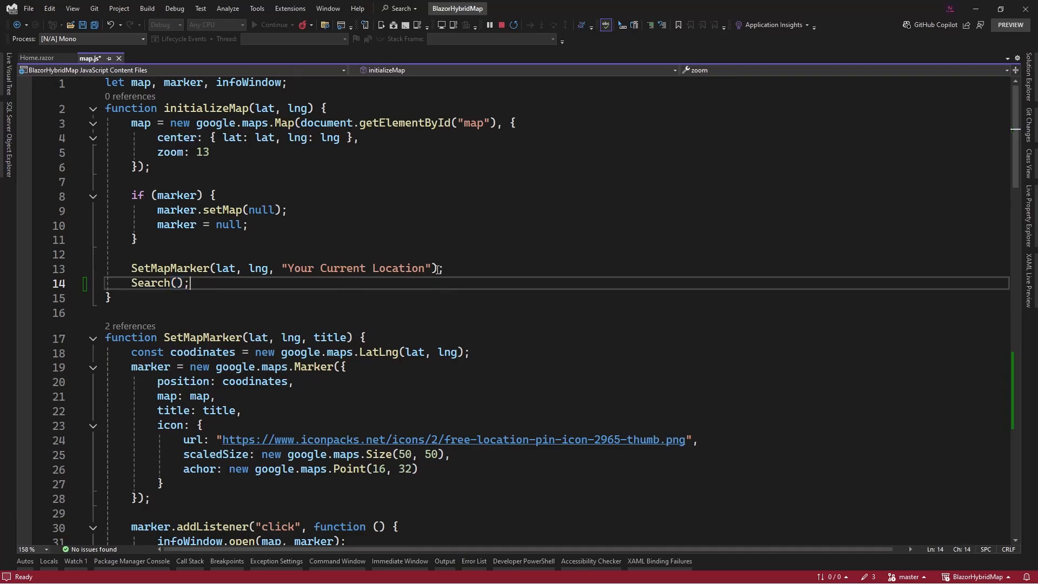
{"action": "scroll", "scroll_direction": "down", "scroll_amount": 3}
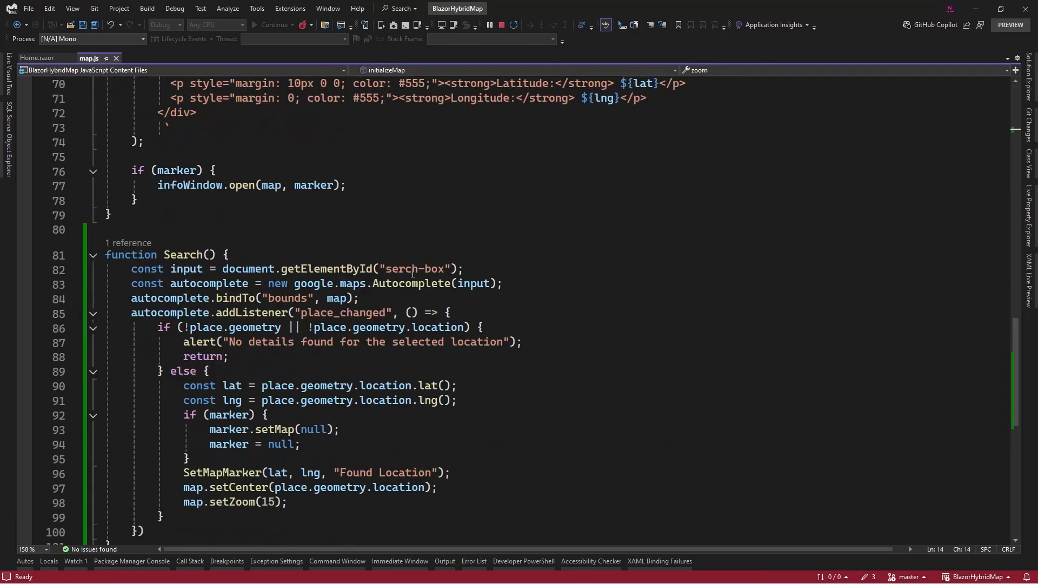
Correct the "serch-box" id to "search-box", comparing it against the id in Home.razor
{"action": "left_click", "coordinate": [37, 57]}
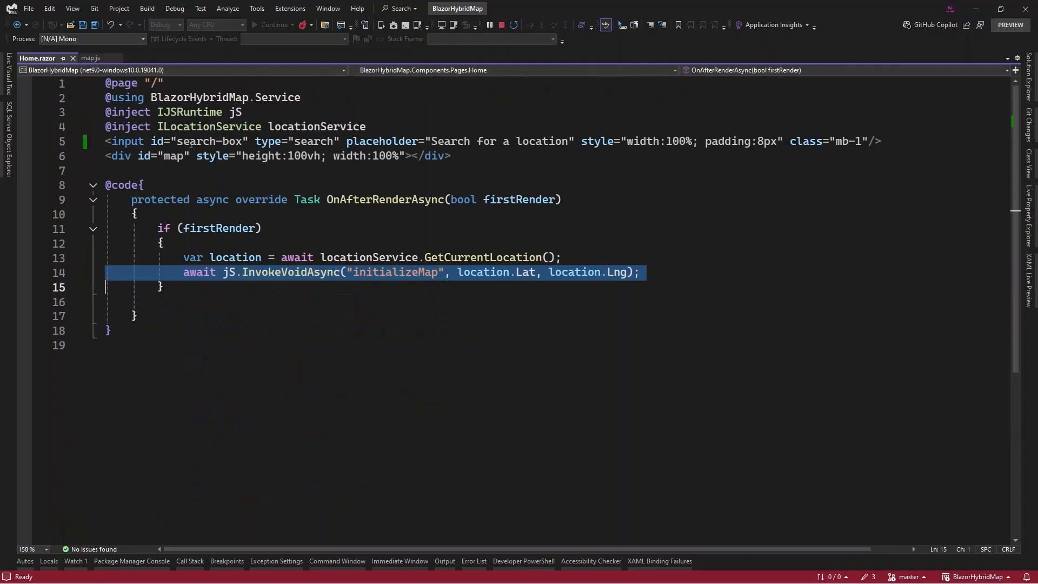
{"action": "double_click", "coordinate": [196, 141]}
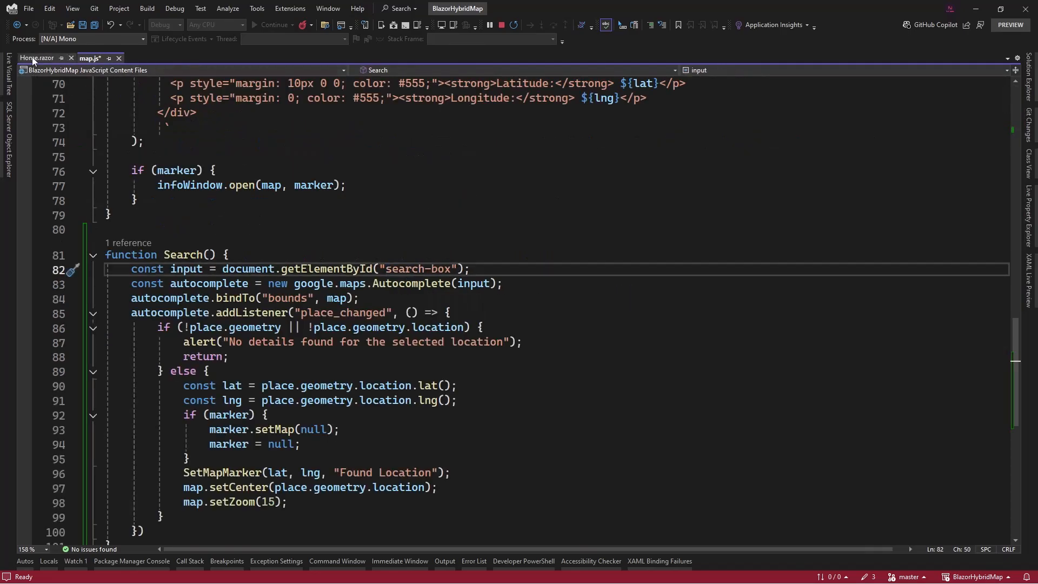
{"action": "left_click", "coordinate": [37, 59]}
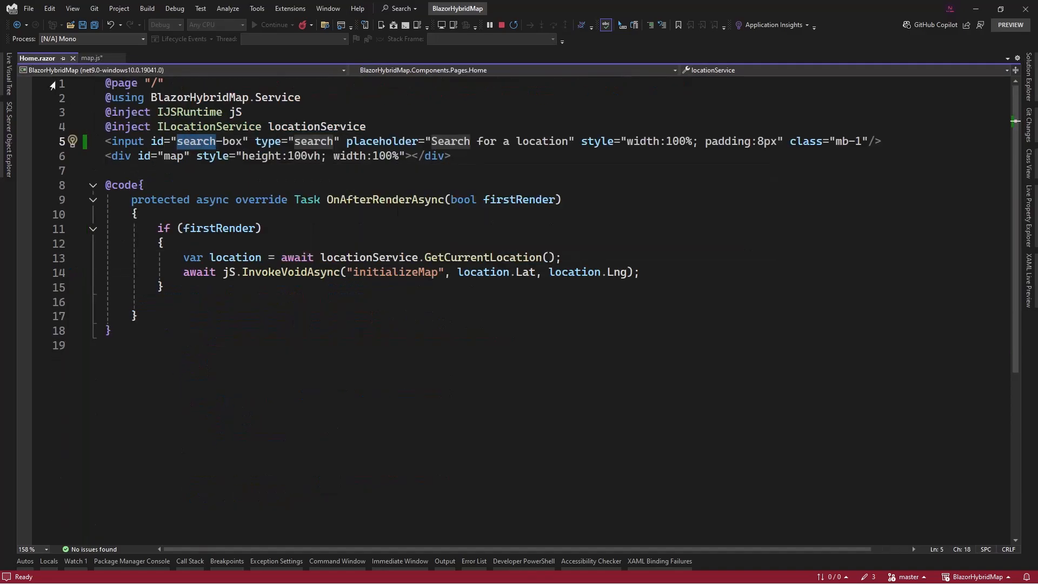
{"action": "left_click", "coordinate": [89, 57]}
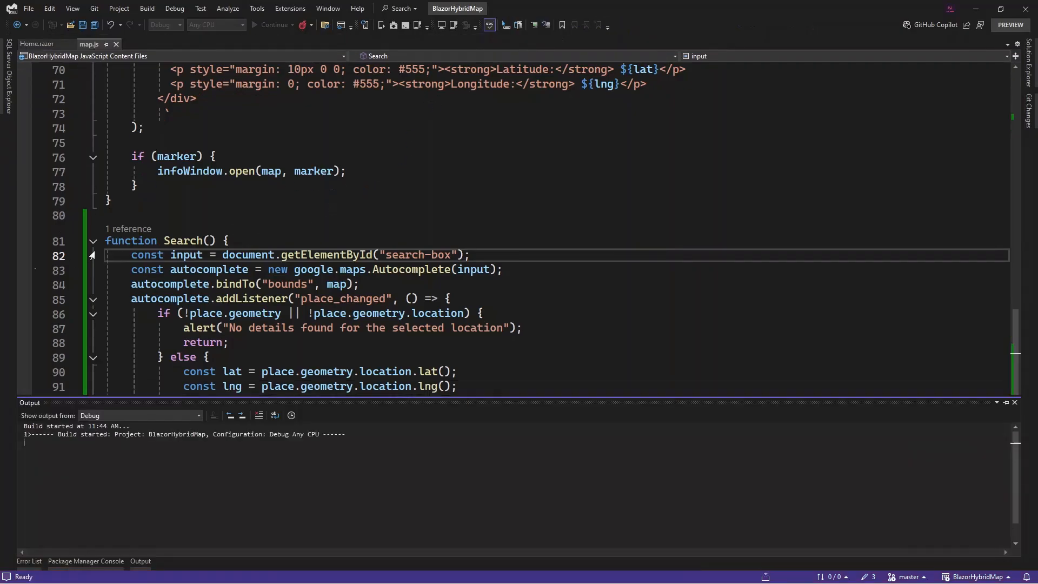
Change the autocomplete to google.maps.places.Autocomplete in Search and rebuild
{"action": "left_click", "coordinate": [272, 25]}
{"action": "type", "text": "places."}
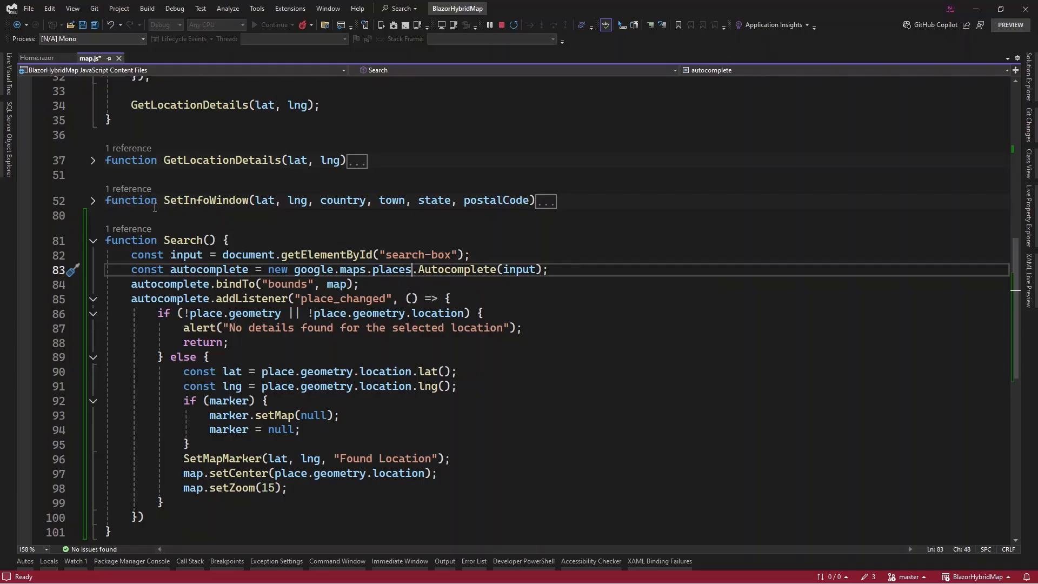
{"action": "mouse_move", "coordinate": [219, 200]}
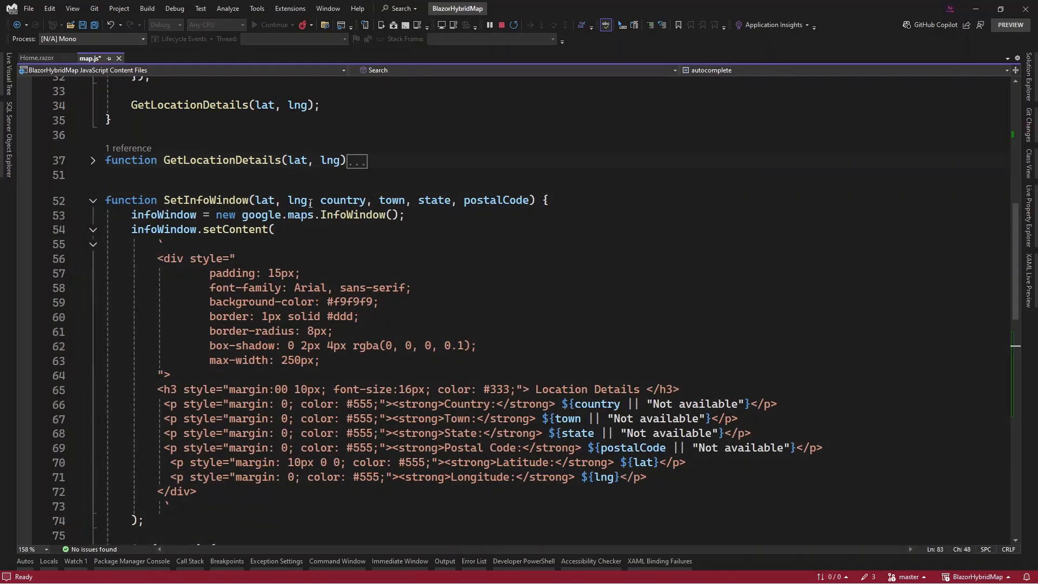
{"action": "mouse_move", "coordinate": [498, 200]}
{"action": "type", "text": "${"}
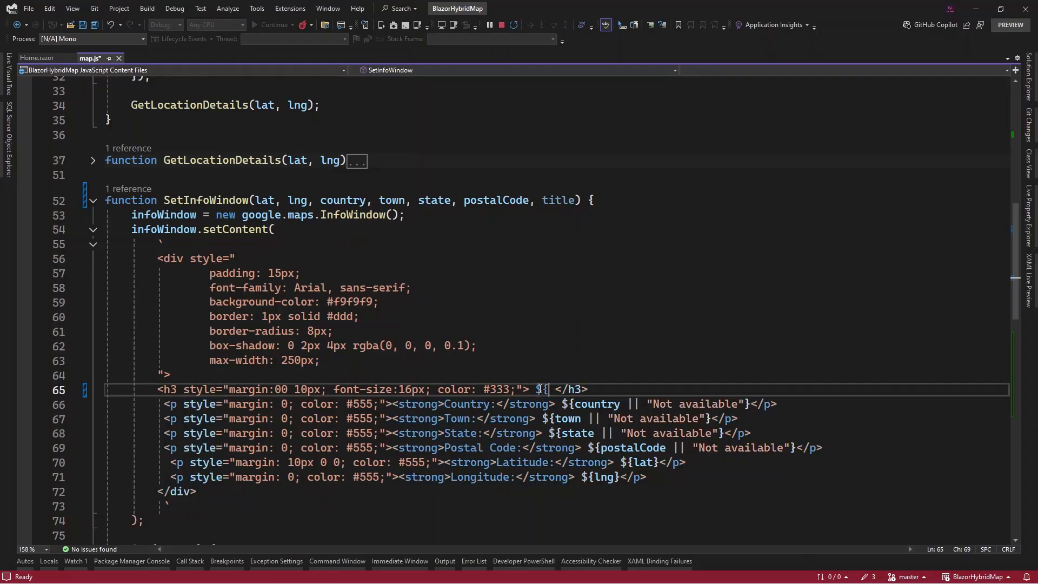
Add title to the marker data and locate the title parameter of SetMapMarker and GetLocationDetails
{"action": "type", "text": "title}"}
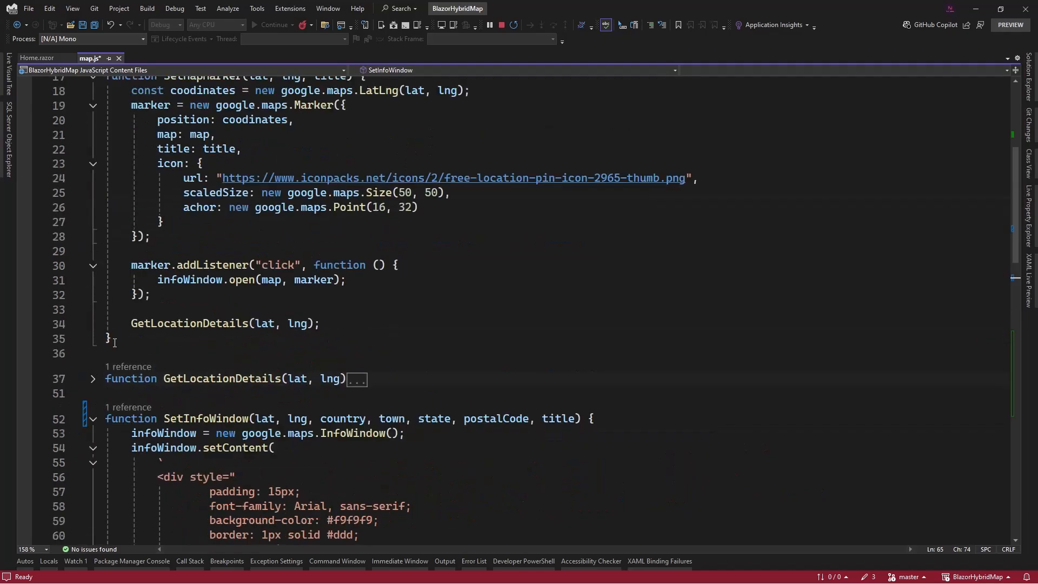
{"action": "mouse_move", "coordinate": [193, 324]}
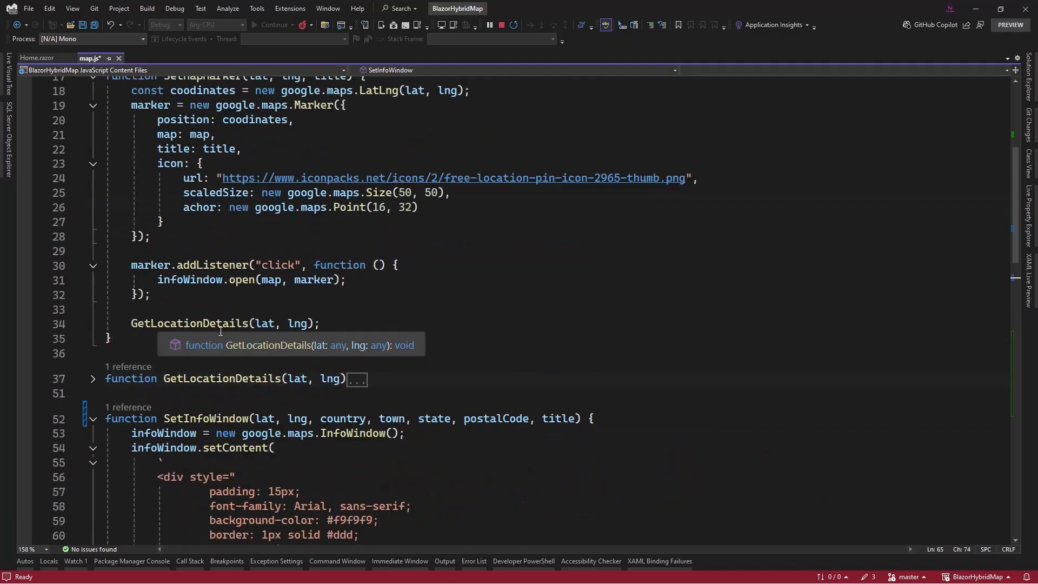
{"action": "left_click", "coordinate": [93, 378]}
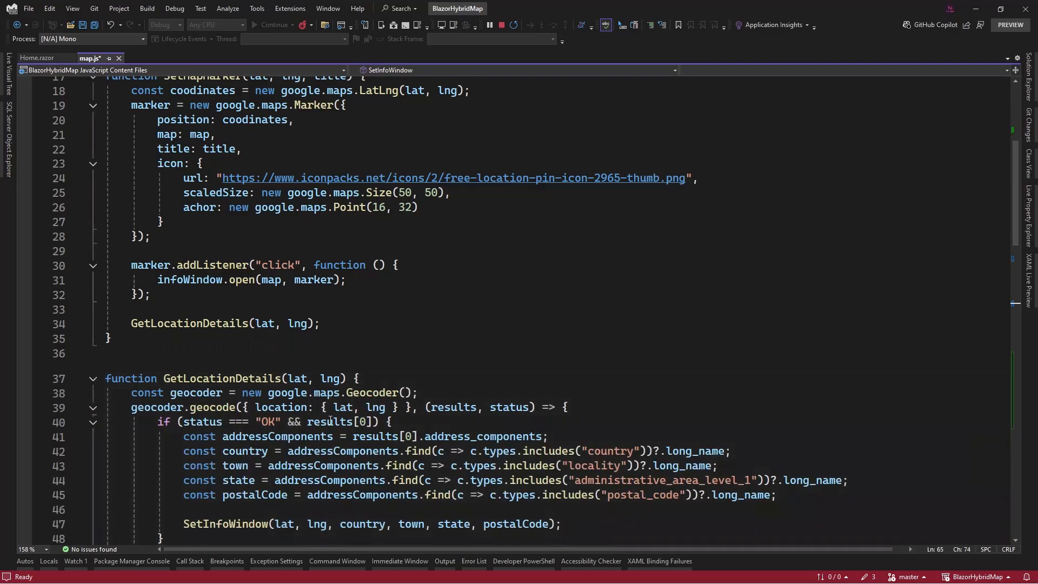
{"action": "scroll", "scroll_direction": "down", "scroll_amount": 3}
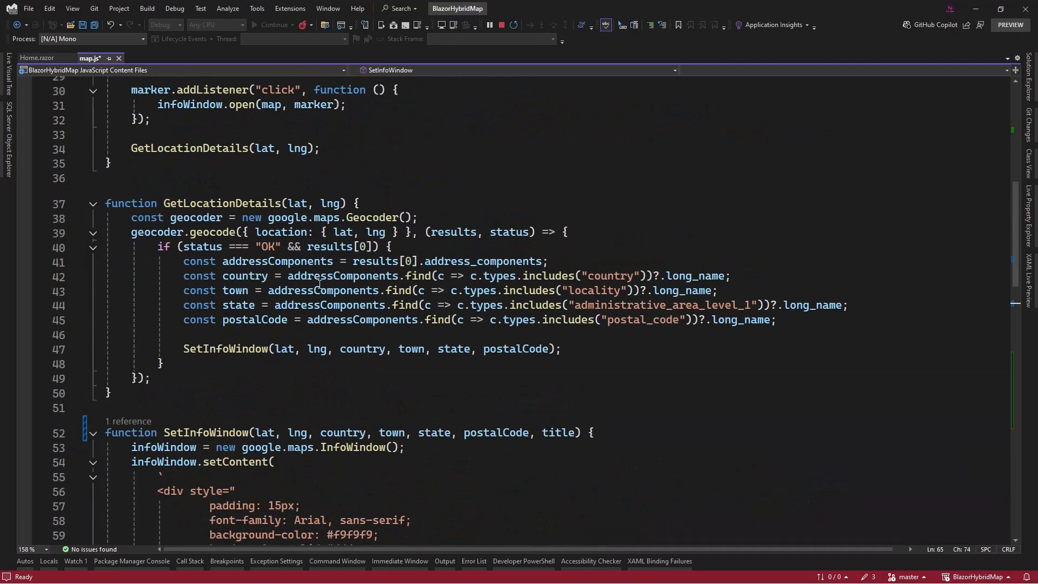
{"action": "double_click", "coordinate": [222, 378]}
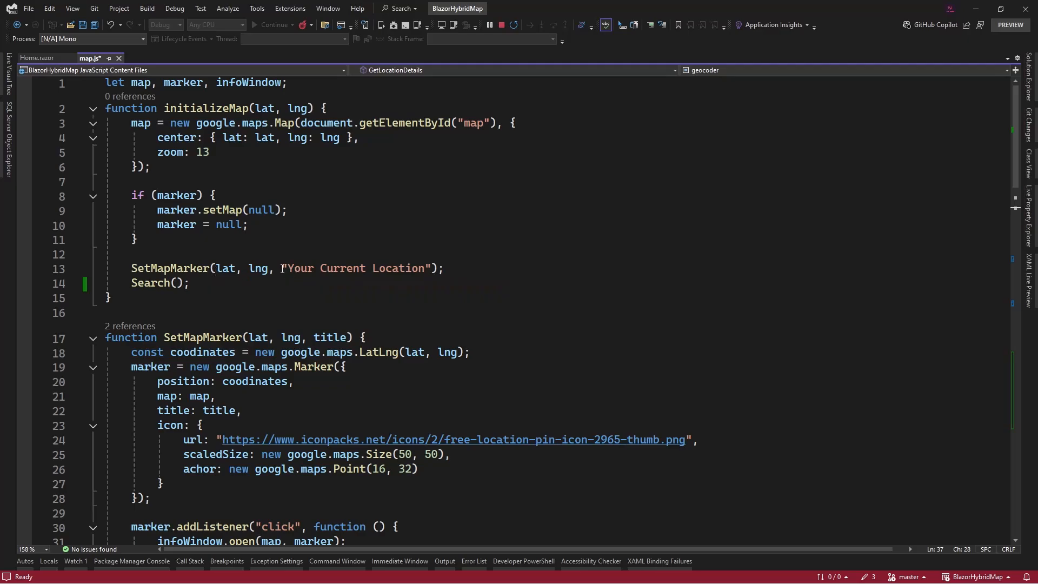
{"action": "left_click_drag", "start_coordinate": [280, 268], "coordinate": [188, 282]}
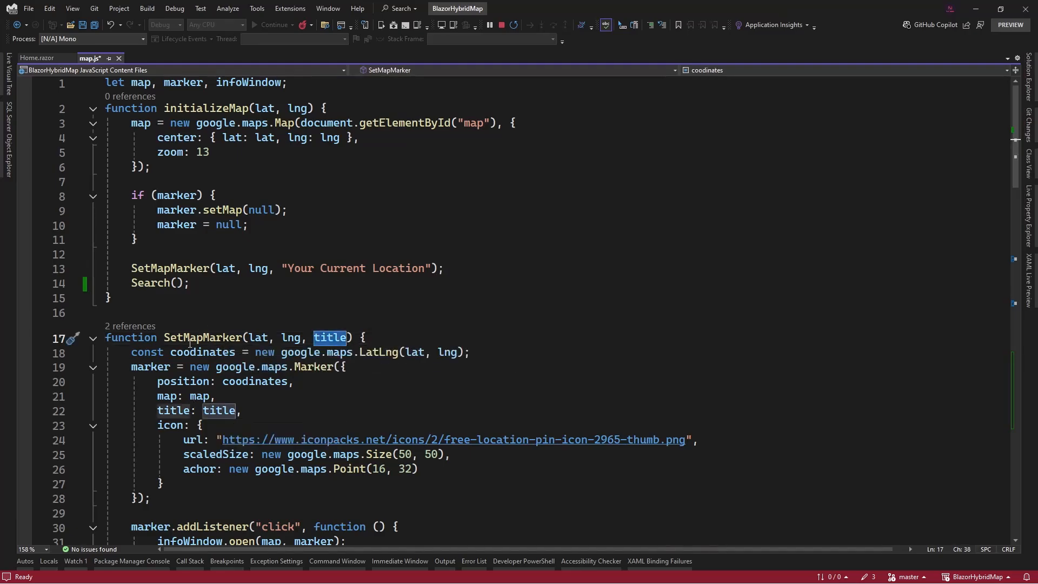
Pass title through GetLocationDetails and append ', title' to the SetInfoWindow call
{"action": "scroll", "scroll_direction": "down", "scroll_amount": 3}
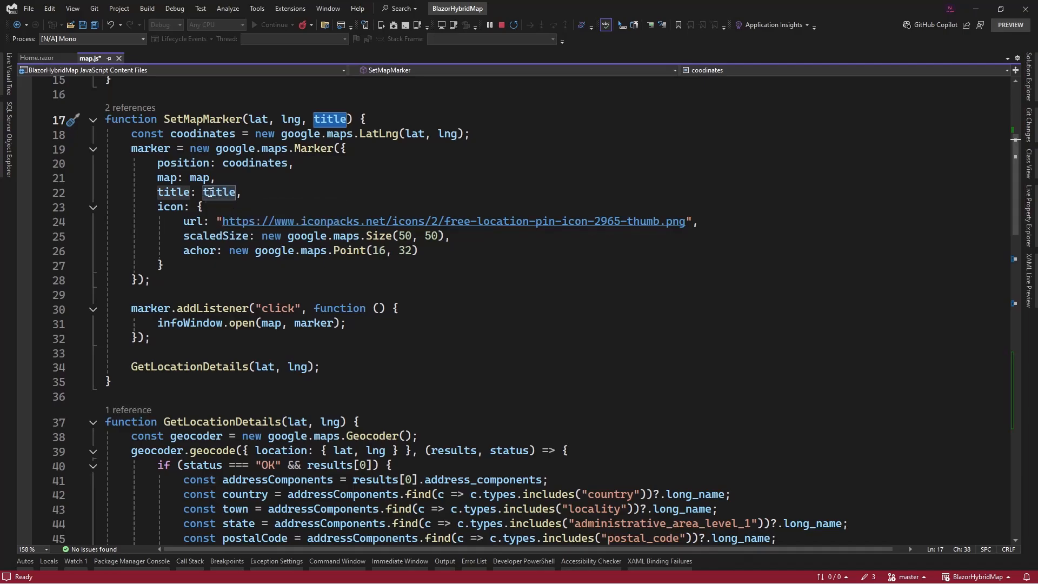
{"action": "mouse_move", "coordinate": [190, 367]}
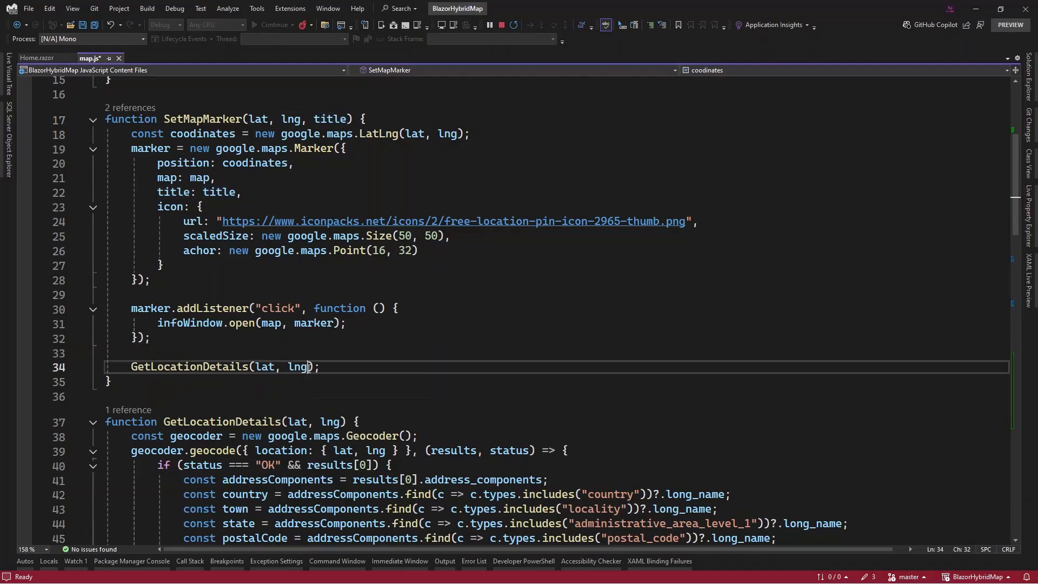
{"action": "type", "text": "title"}
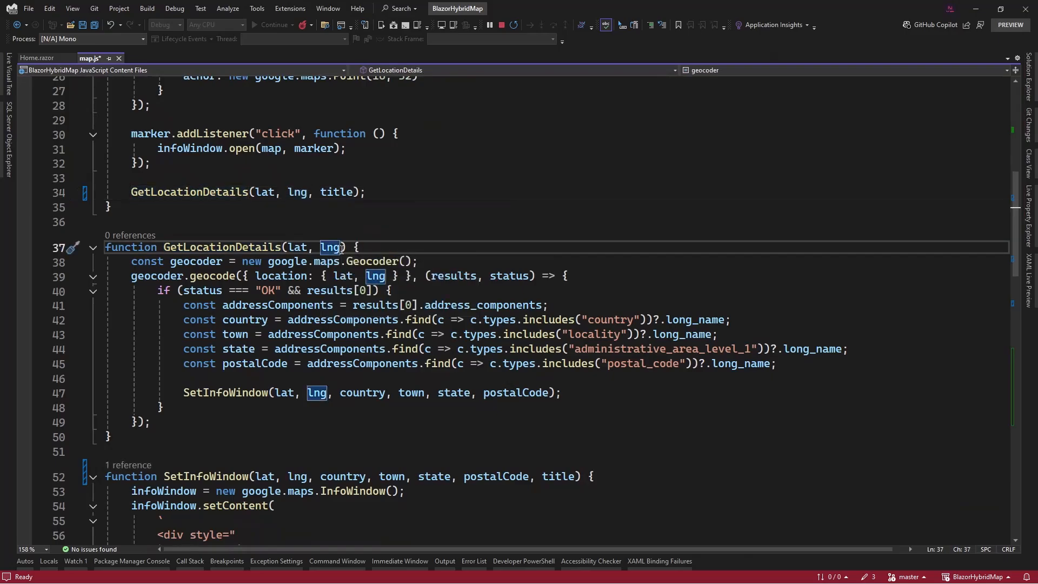
{"action": "type", "text": ", title"}
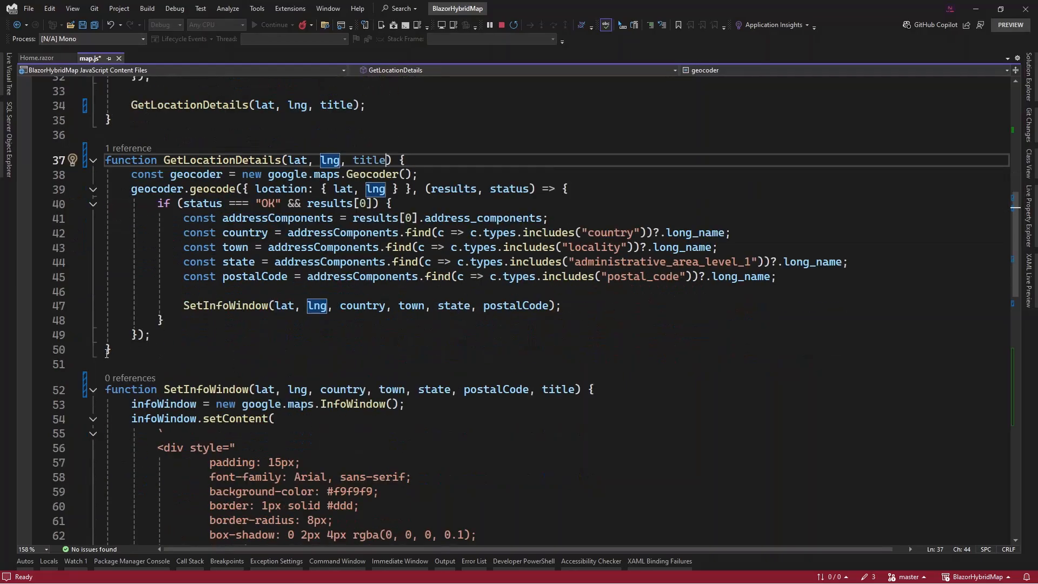
{"action": "mouse_move", "coordinate": [225, 305]}
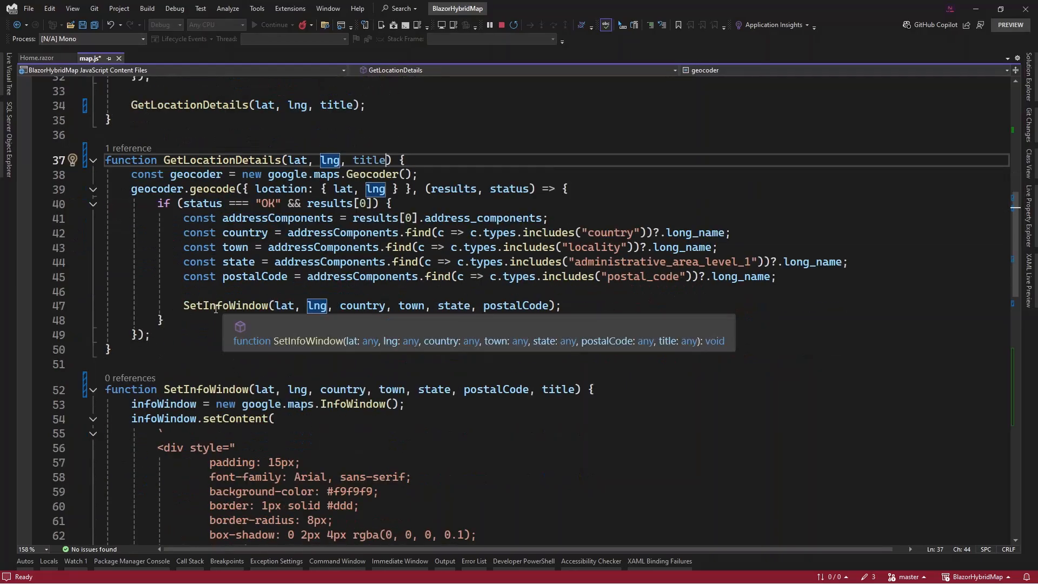
{"action": "mouse_move", "coordinate": [554, 325]}
{"action": "type", "text": ", t"}
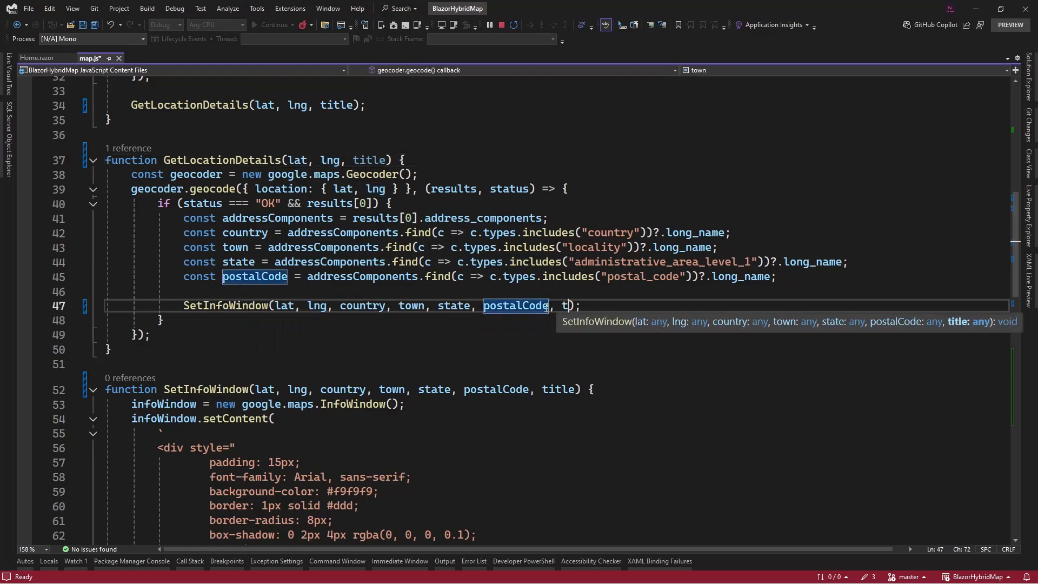
{"action": "type", "text": "itle"}
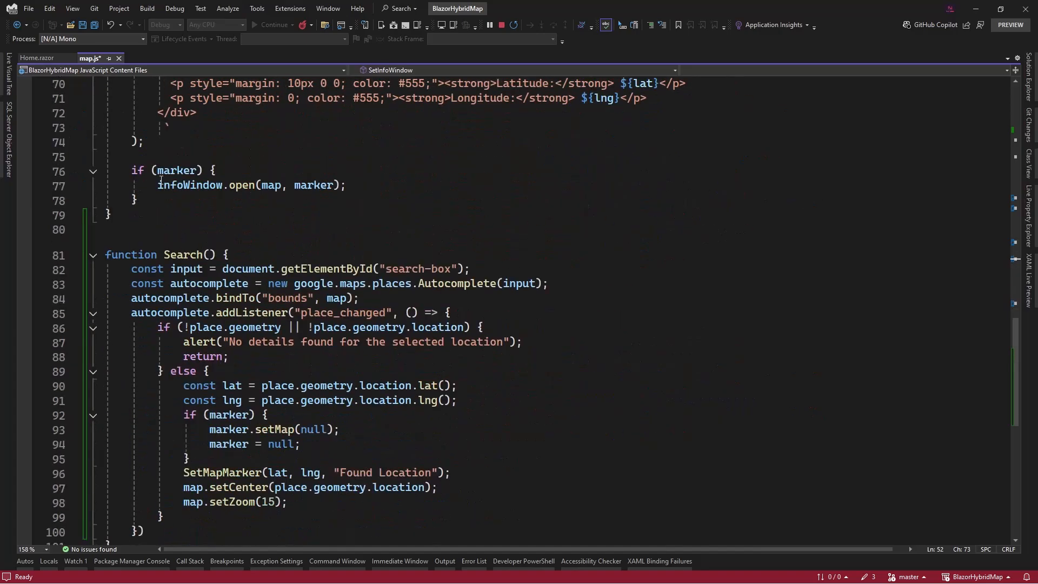
Add 'const place = autocomplete.getPlace();' at the start of the place_changed handler
{"action": "scroll", "scroll_direction": "down", "scroll_amount": 3}
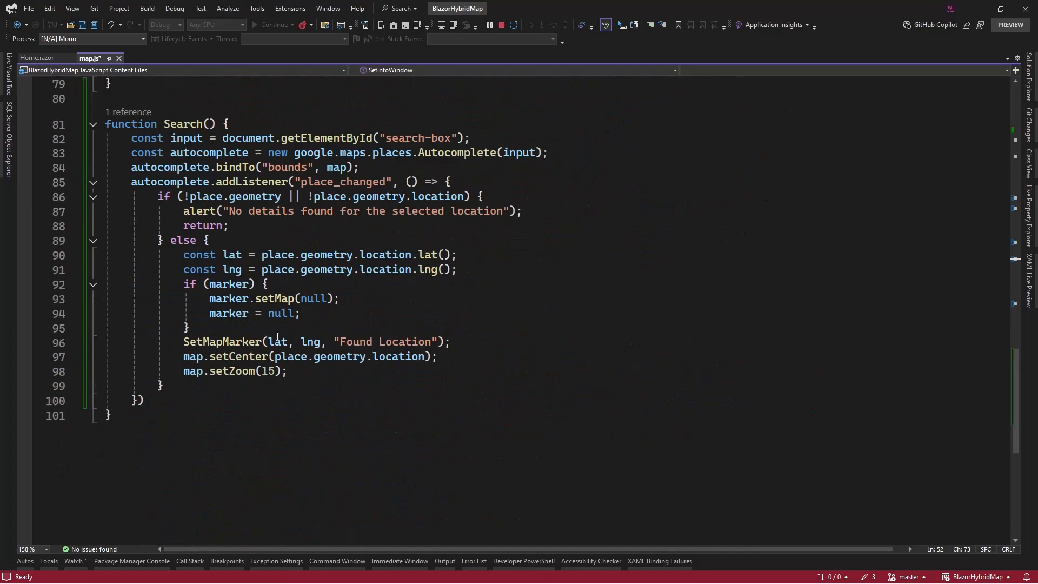
{"action": "left_click", "coordinate": [334, 342]}
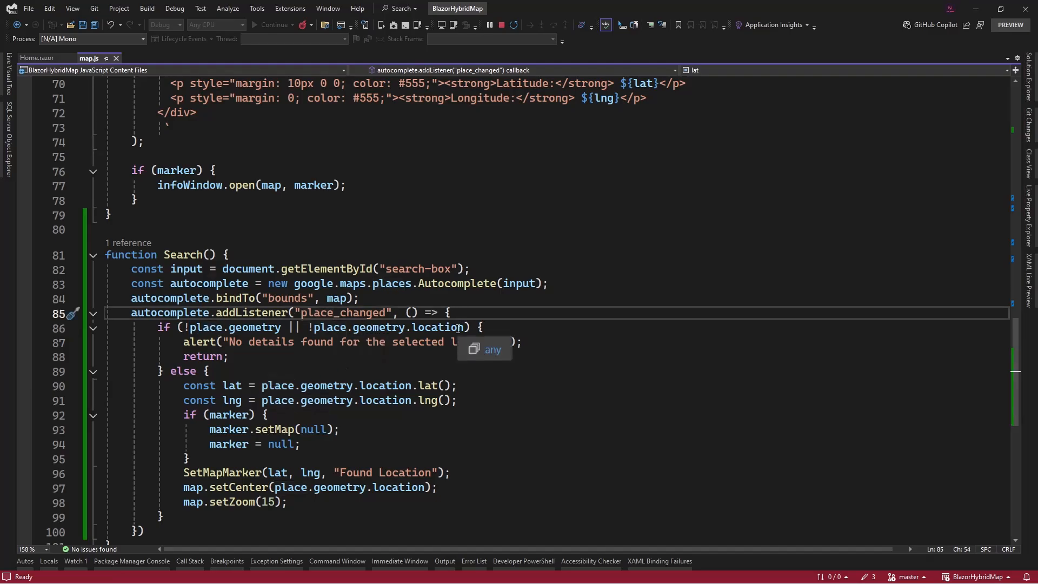
{"action": "type", "text": "const place = autocomplete.get"}
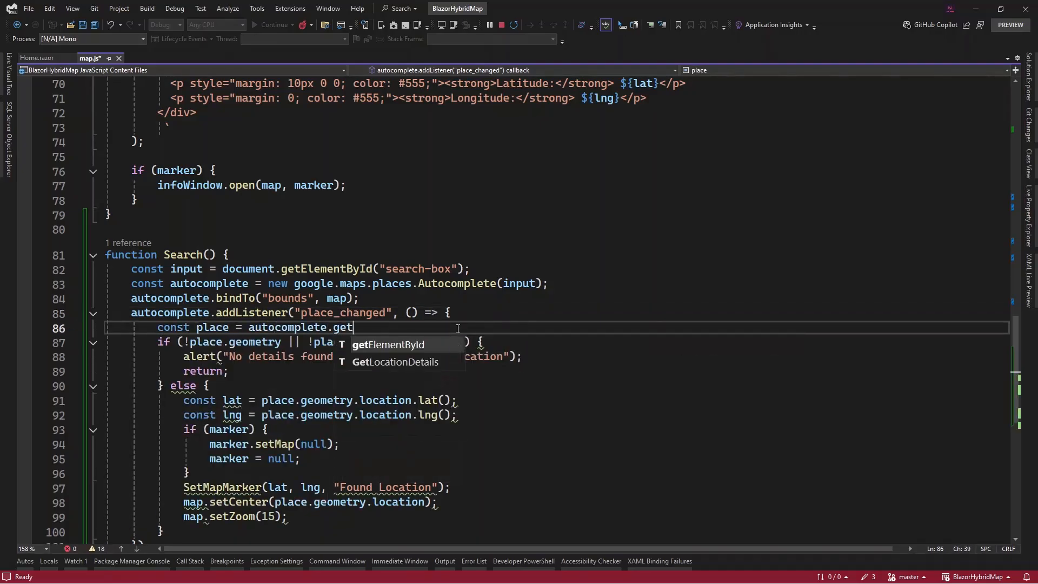
{"action": "type", "text": "Place();"}
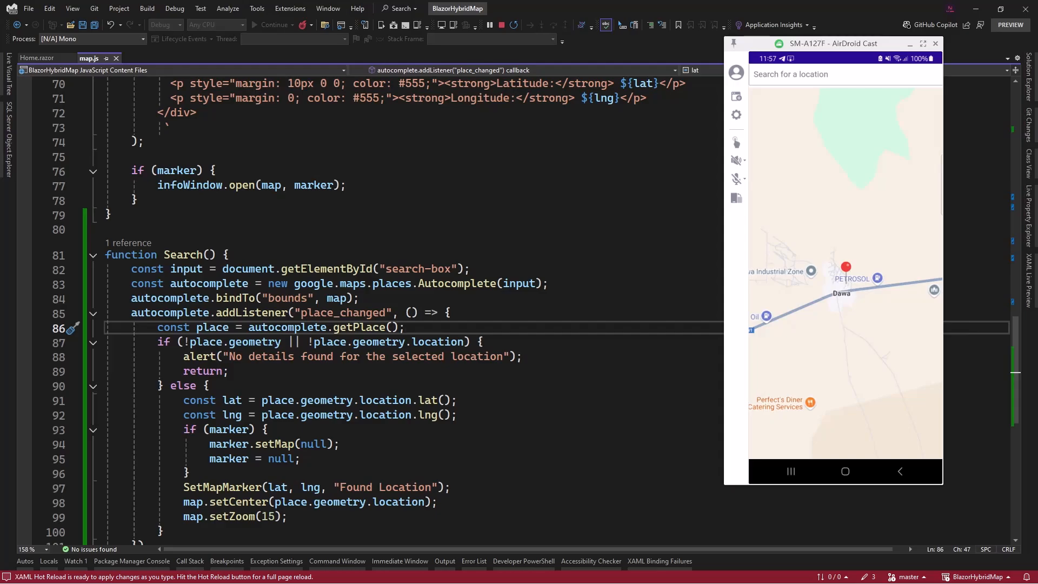
Search 'Ac' and pick Accra International Conference Centre to show its Found Location marker and details
{"action": "left_click", "coordinate": [846, 268]}
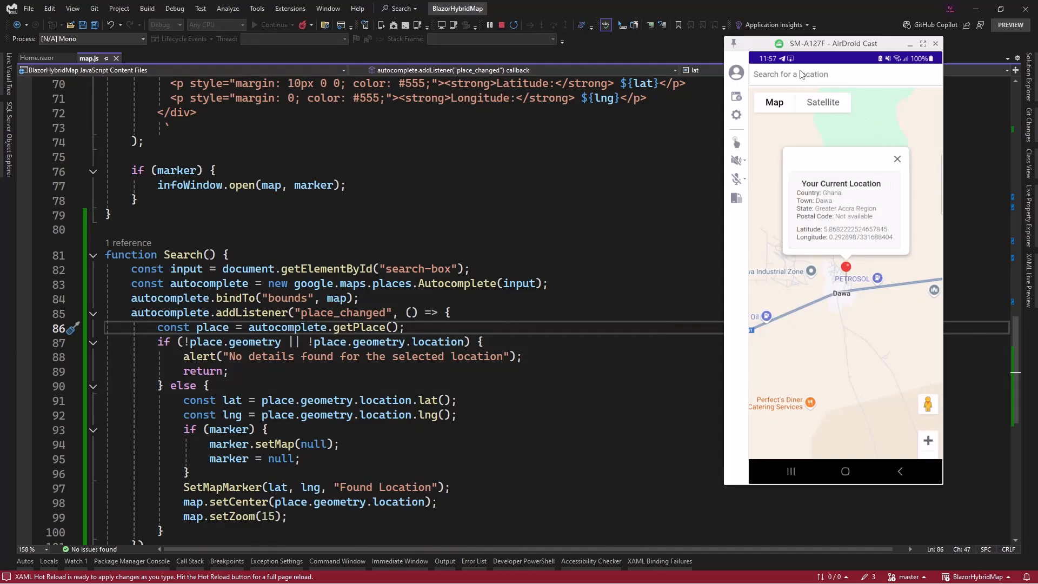
{"action": "left_click", "coordinate": [845, 74]}
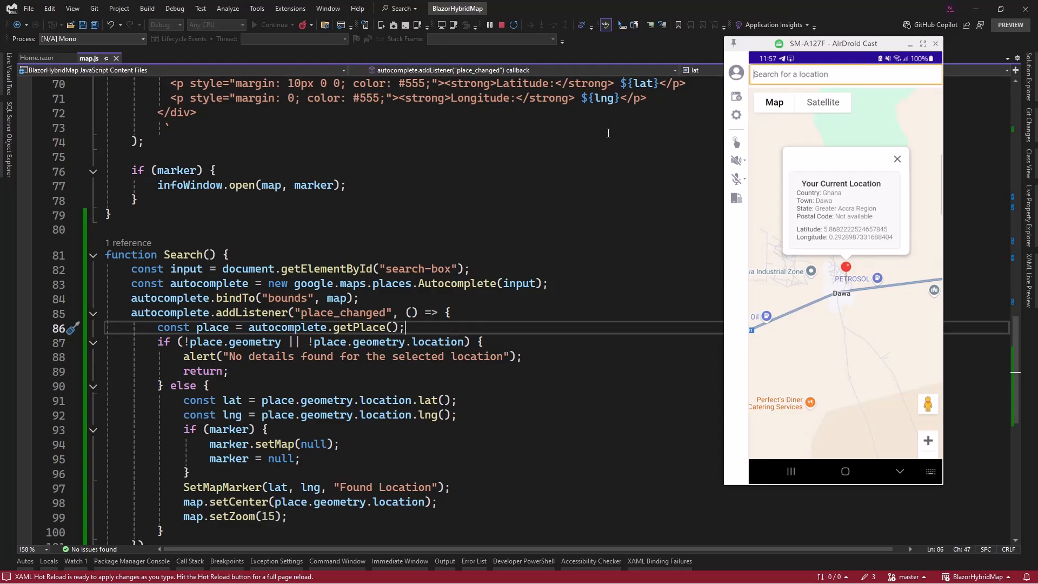
{"action": "type", "text": "Accra"}
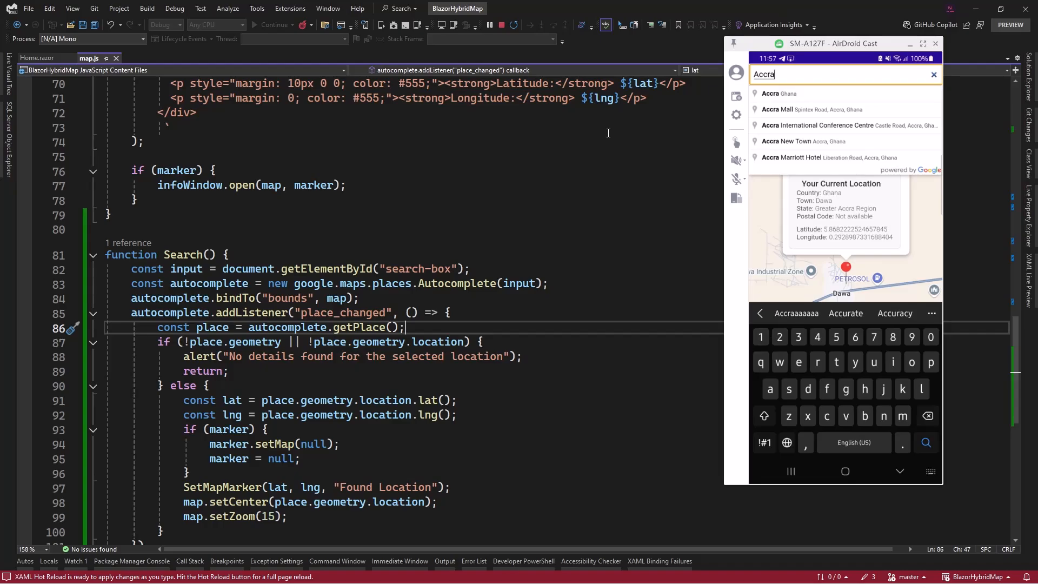
{"action": "mouse_move", "coordinate": [800, 129]}
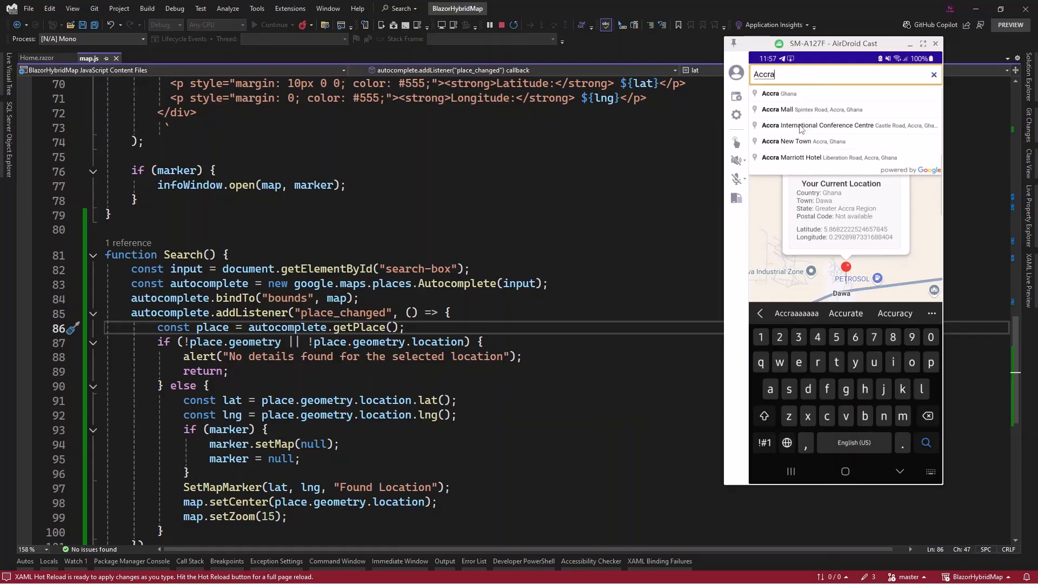
{"action": "left_click", "coordinate": [820, 125]}
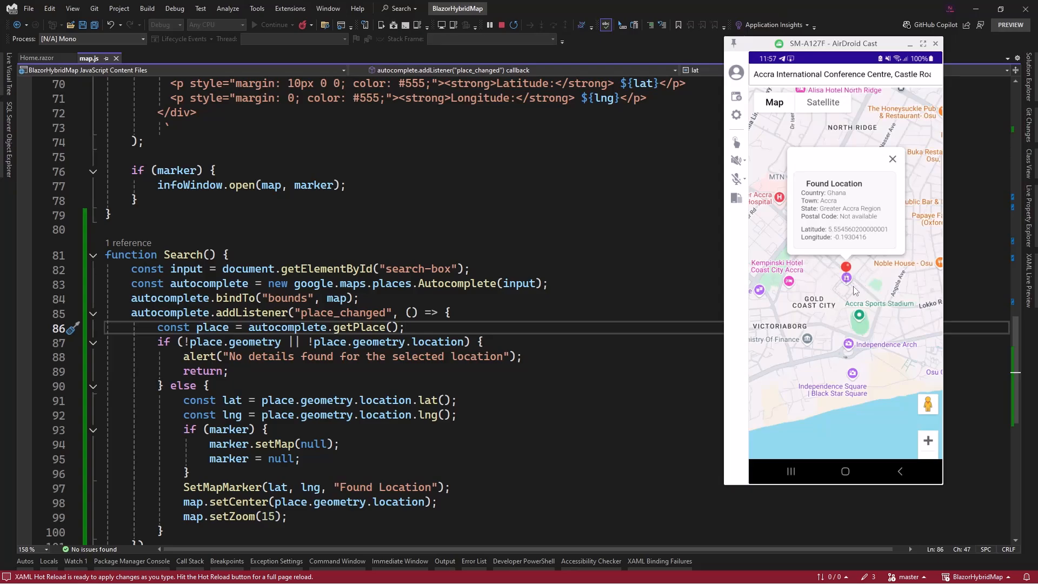
{"action": "mouse_move", "coordinate": [857, 189]}
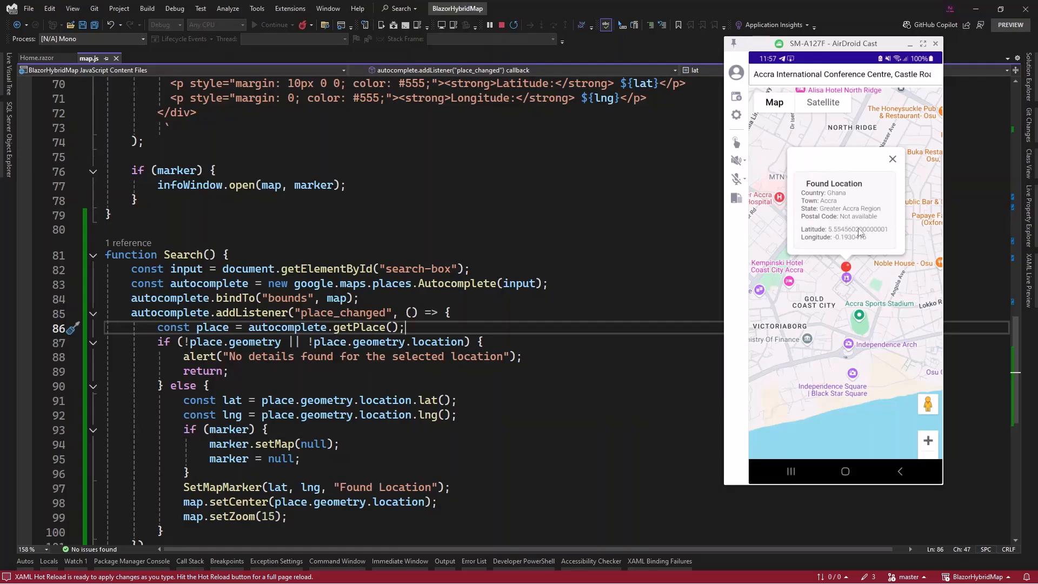
Replace the search text with 'Indi' and show the Indian High Commission's Found Location details
{"action": "left_click", "coordinate": [842, 75]}
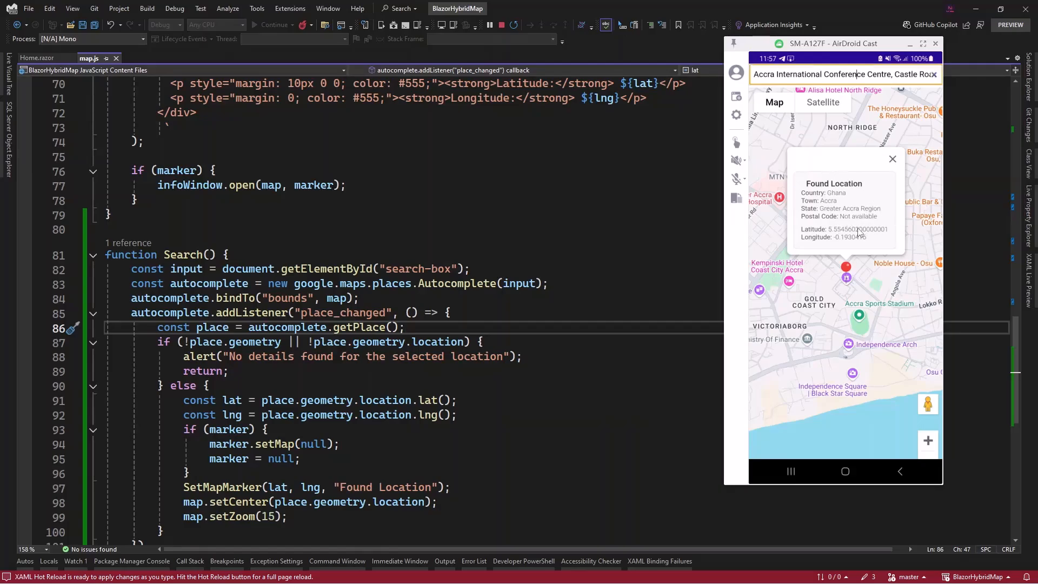
{"action": "left_click", "coordinate": [845, 74]}
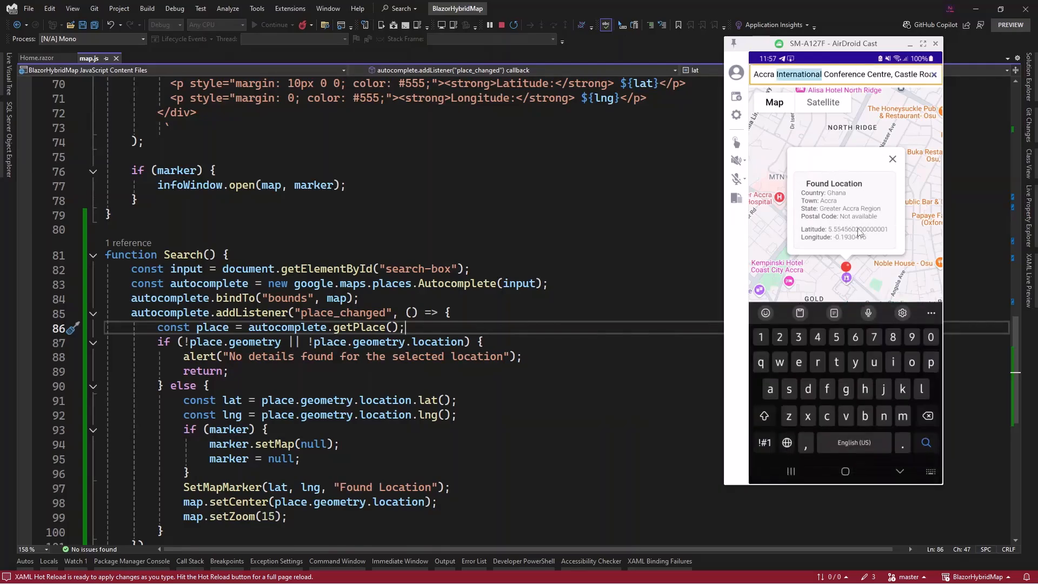
{"action": "type", "text": "Indi"}
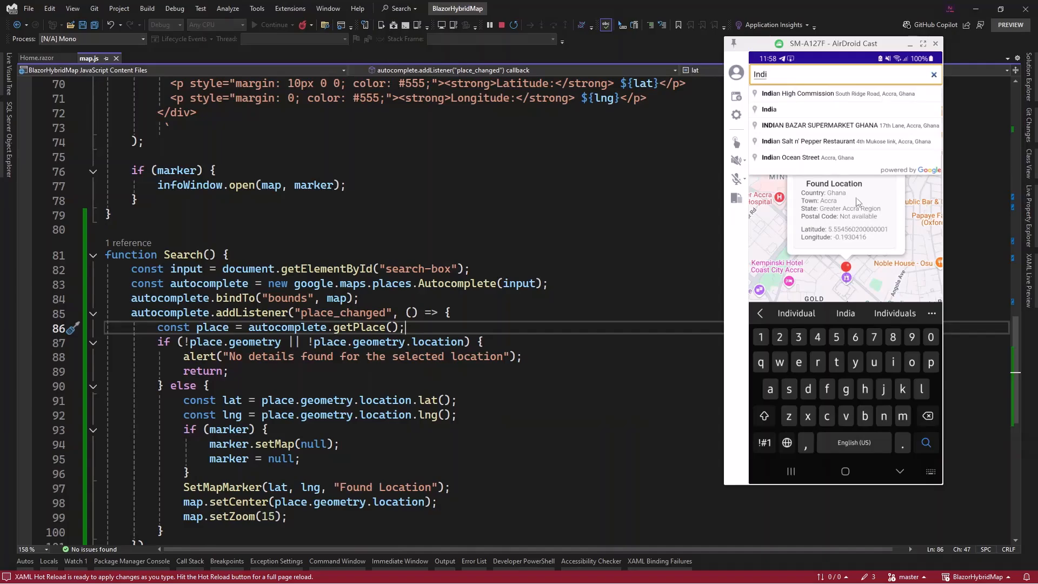
{"action": "mouse_move", "coordinate": [789, 103]}
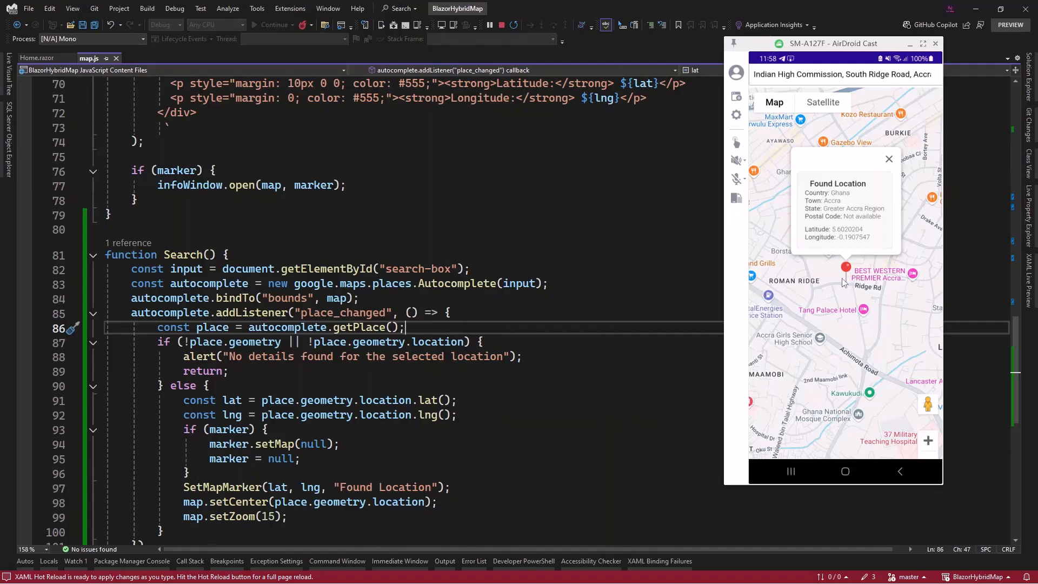
Begin a new search by entering 'Pet' for Peterslahr
{"action": "left_click", "coordinate": [841, 74]}
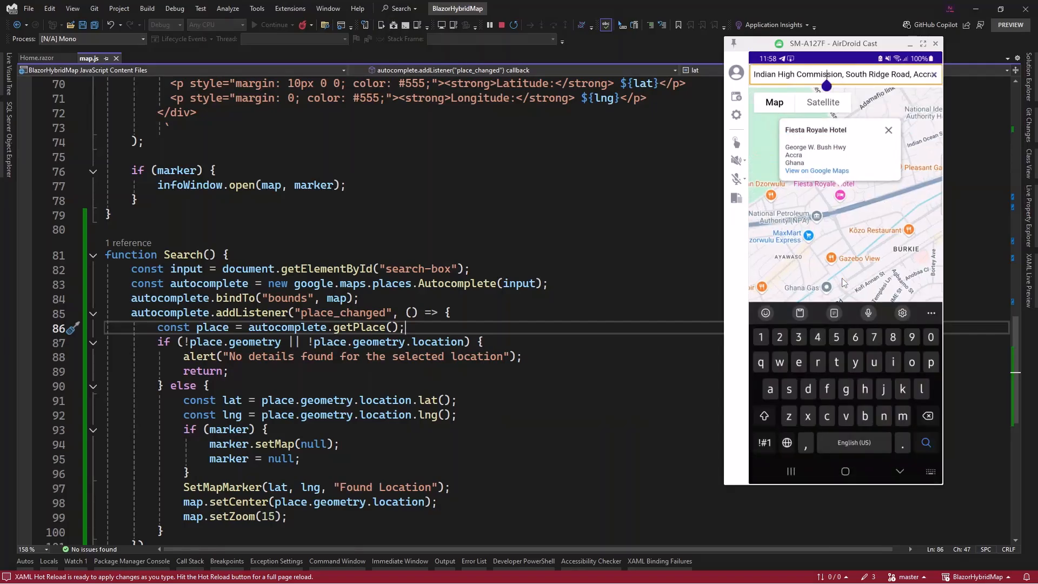
{"action": "type", "text": "Peters"}
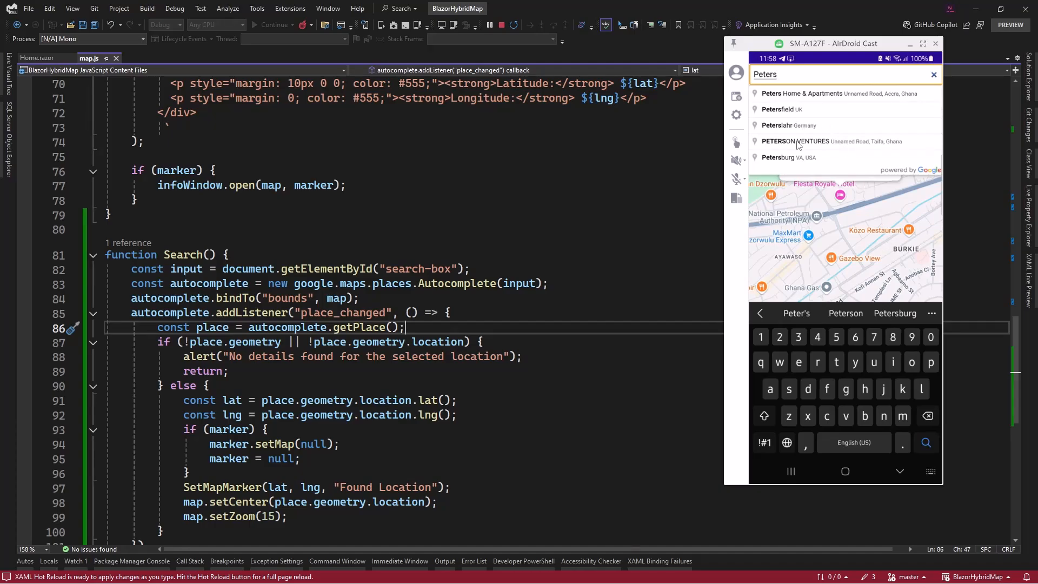
{"action": "mouse_move", "coordinate": [793, 125]}
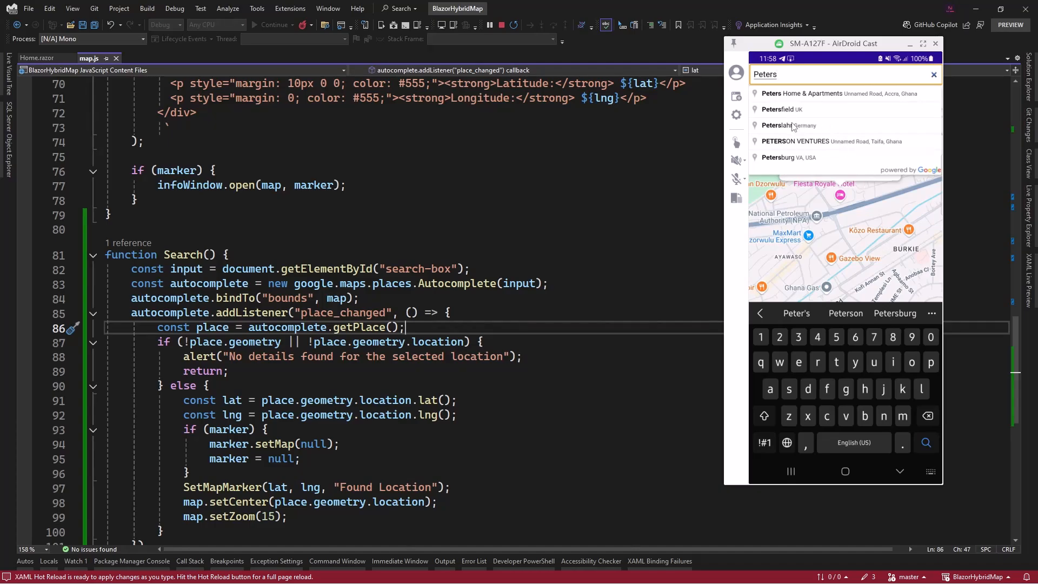
Pick Peterslahr, Germany from the suggestions and show its Found Location marker with details
{"action": "left_click", "coordinate": [789, 126]}
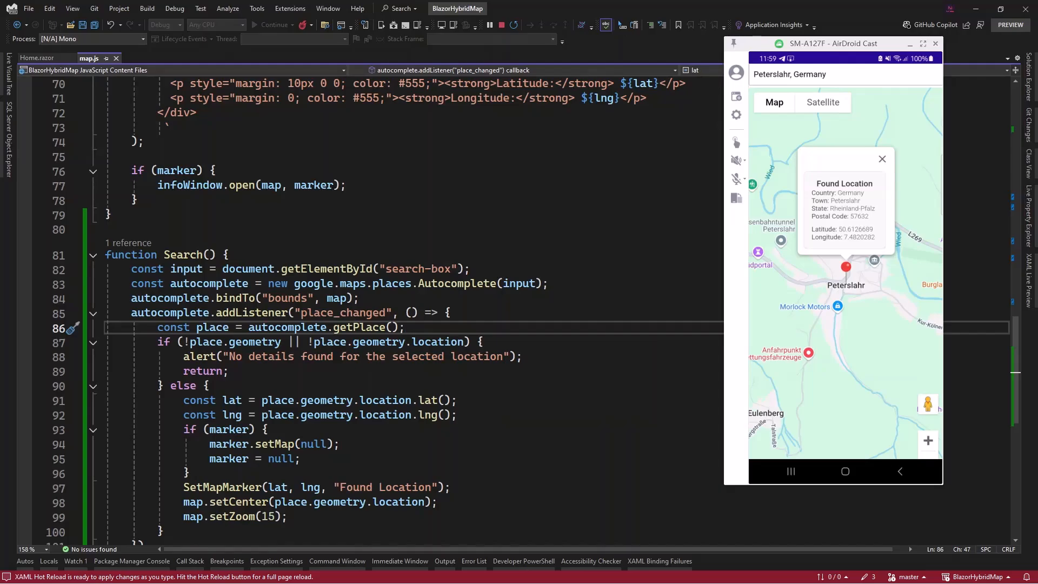
{"action": "left_click", "coordinate": [406, 326]}
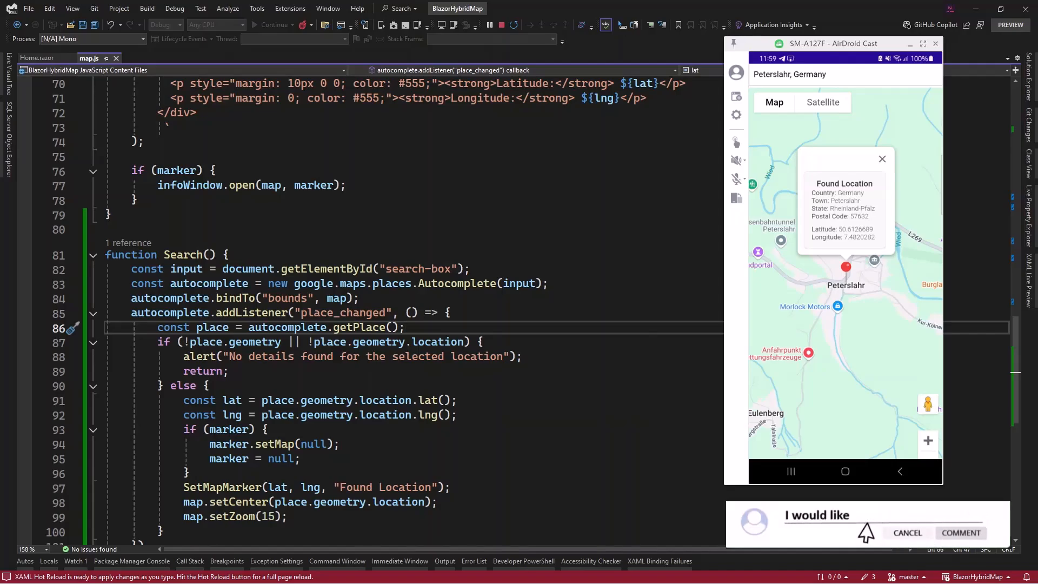
{"action": "left_click", "coordinate": [960, 532]}
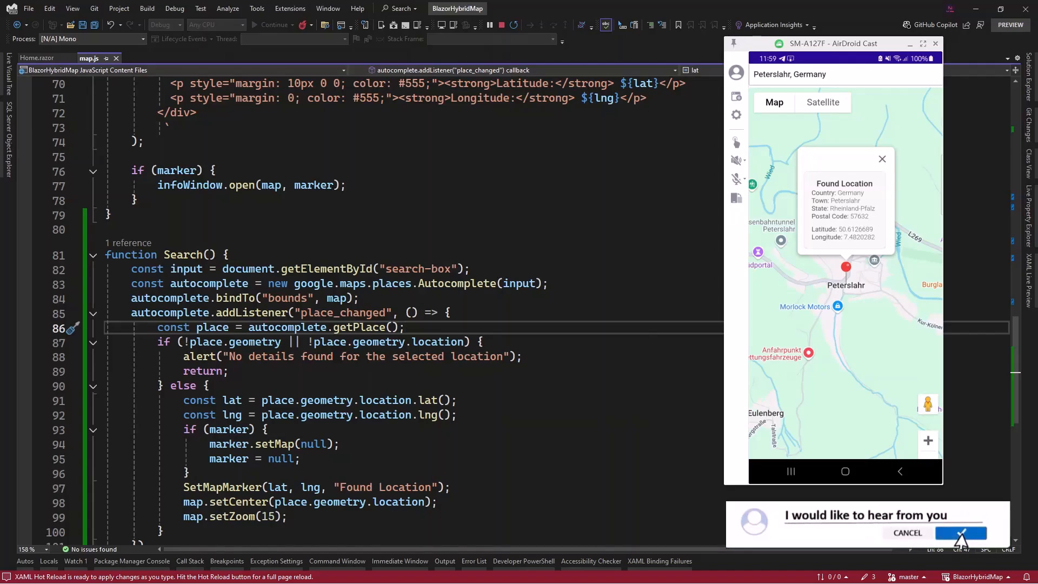
{"action": "left_click", "coordinate": [961, 533]}
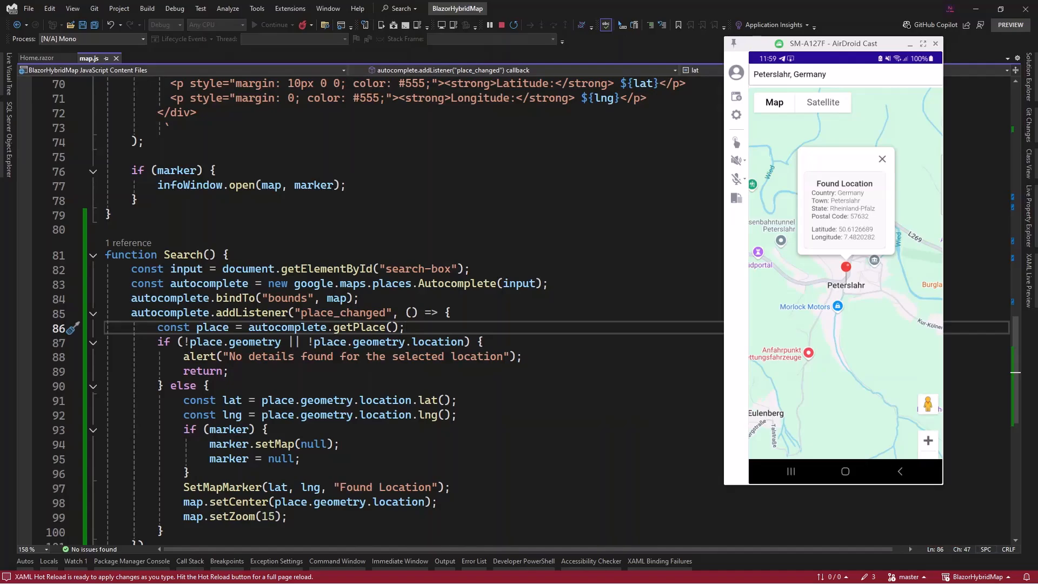
{"action": "left_click", "coordinate": [406, 327]}
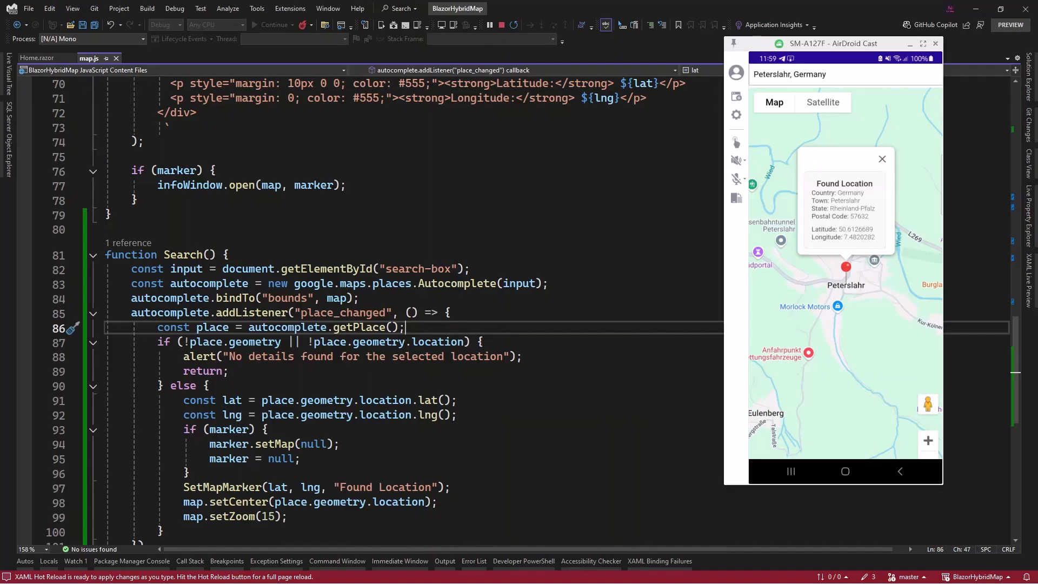